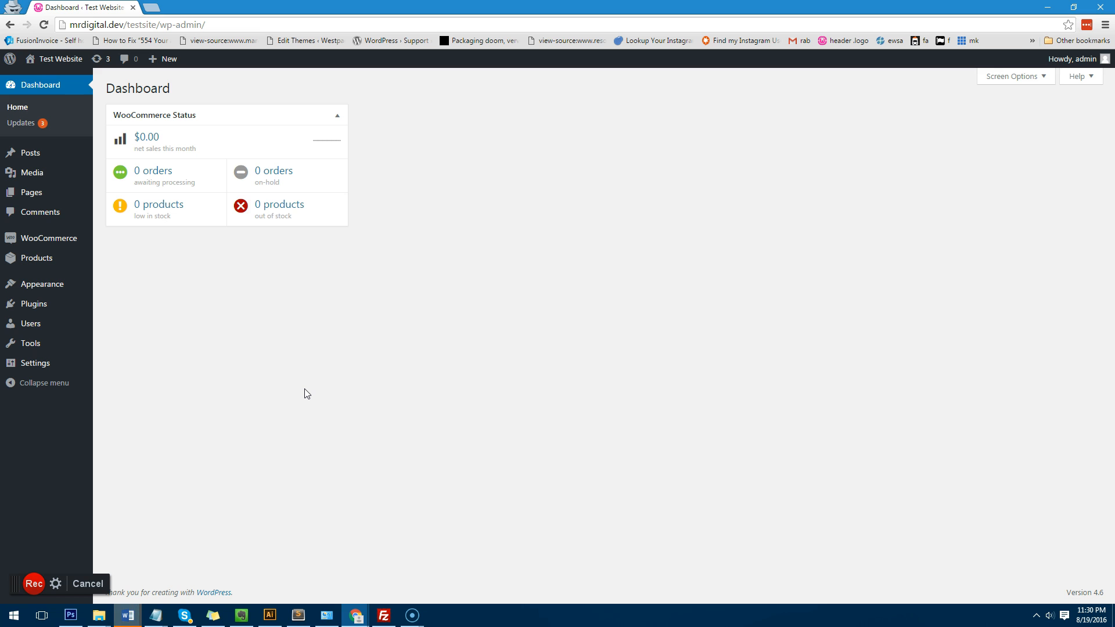
mouse_move(338, 335)
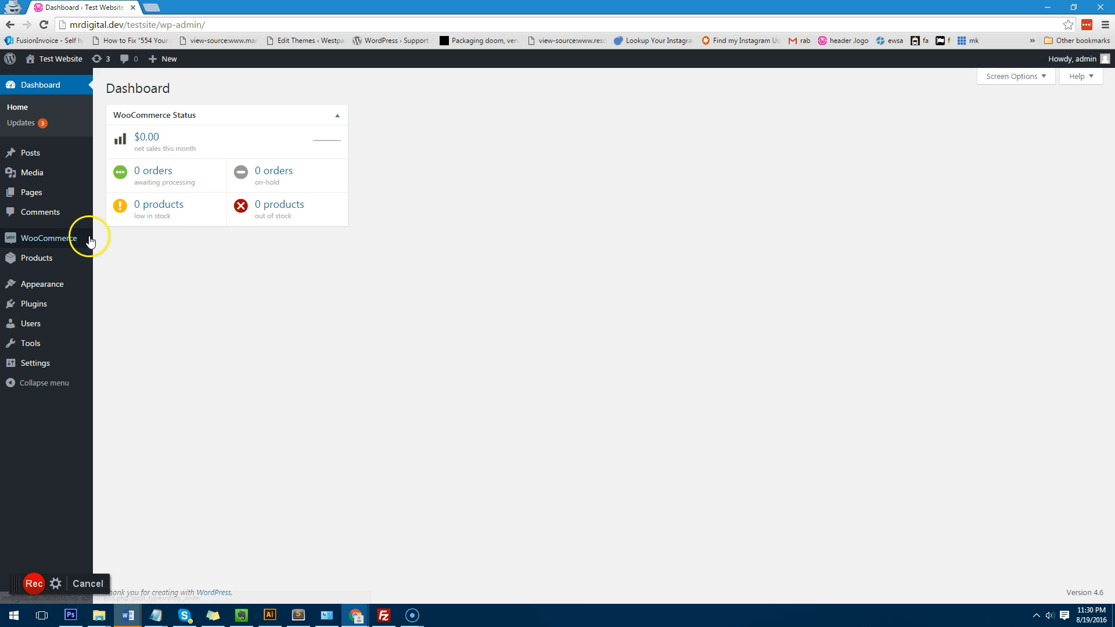
mouse_move(36, 257)
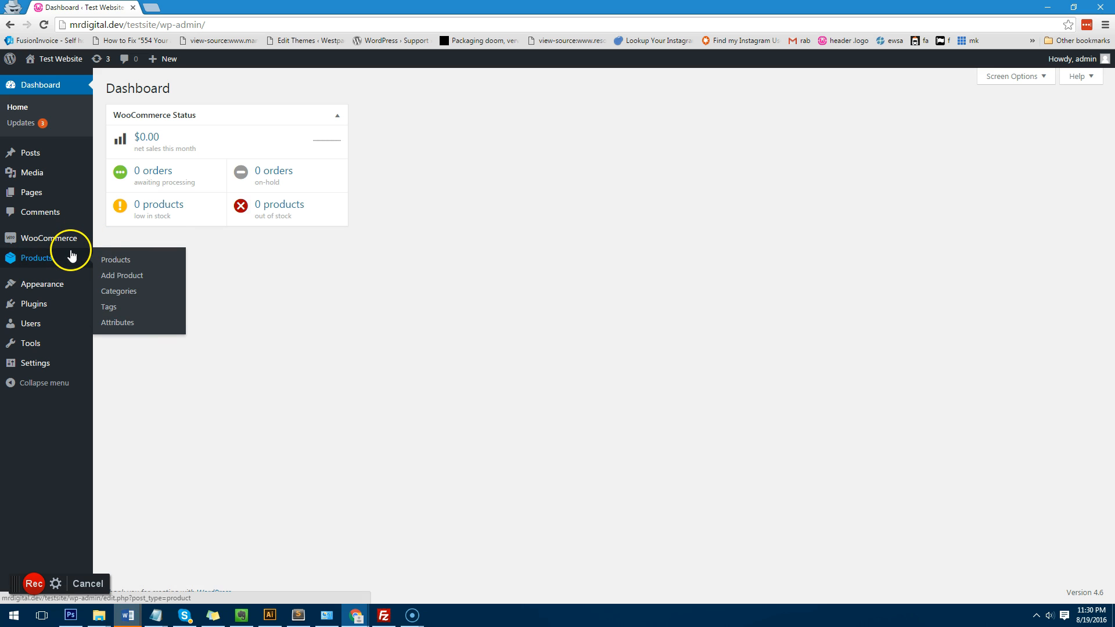
Step: On the Products > Attributes page, add attributes named Colour and Size
left_click(117, 322)
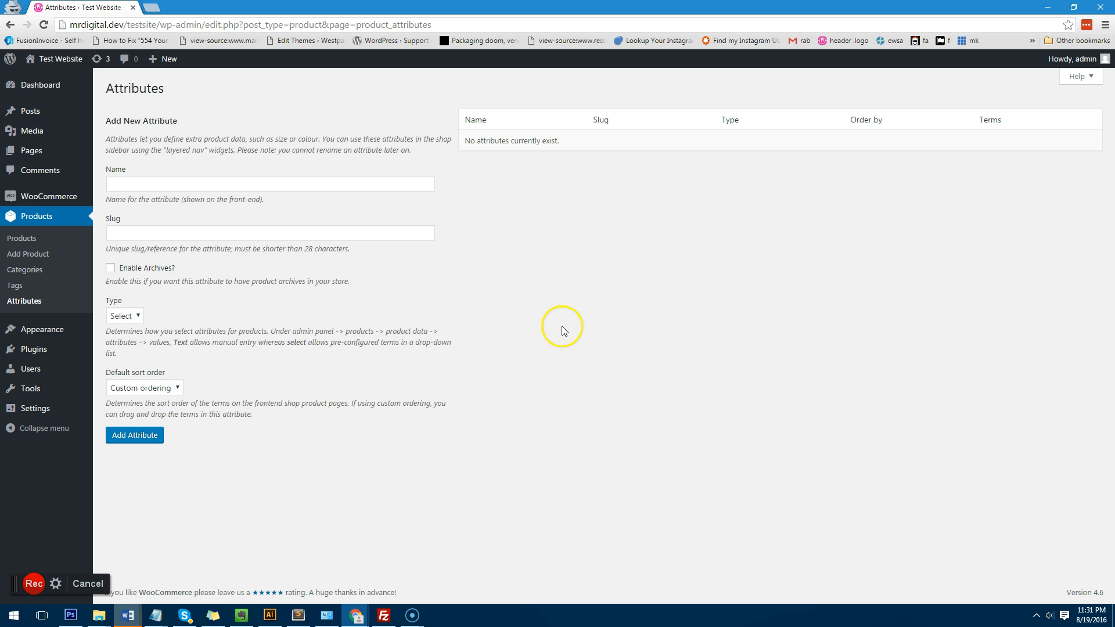
mouse_move(577, 329)
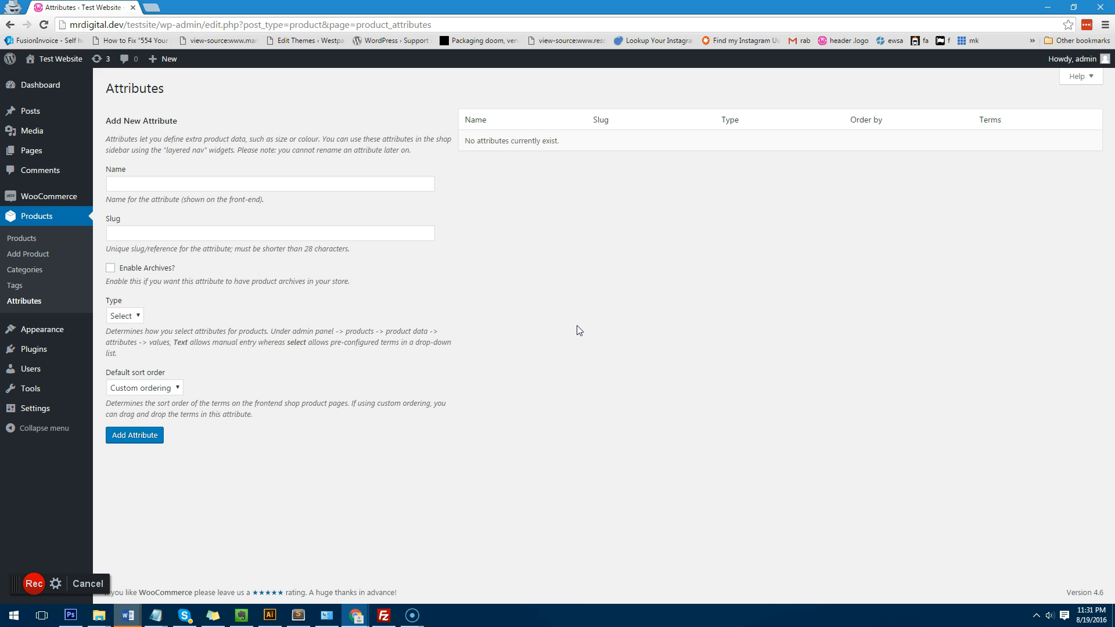
left_click(269, 183)
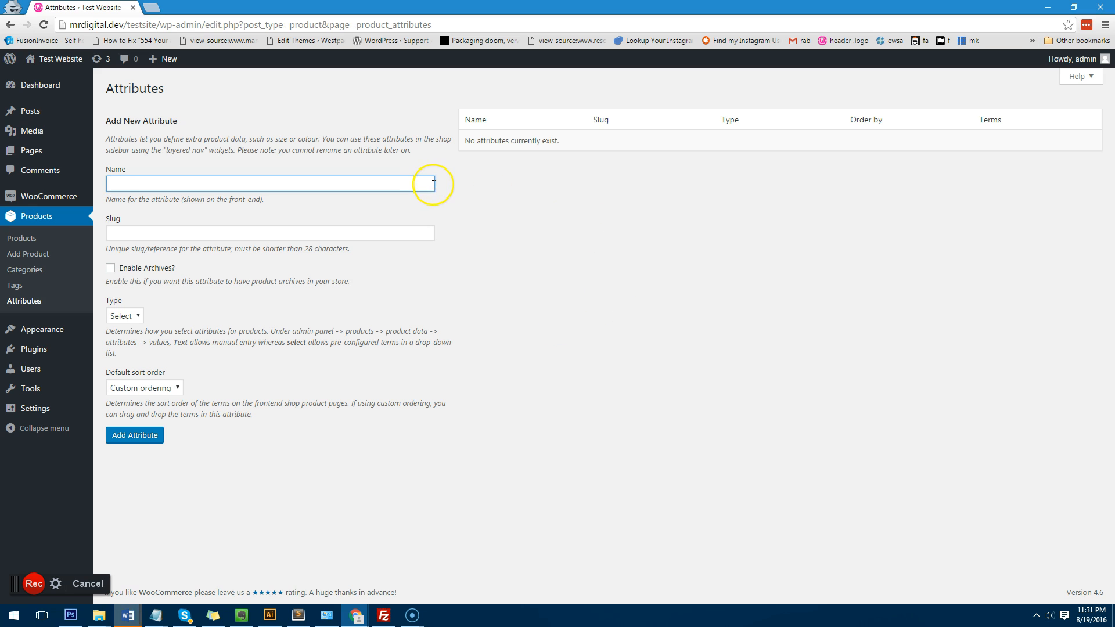
type("Colour")
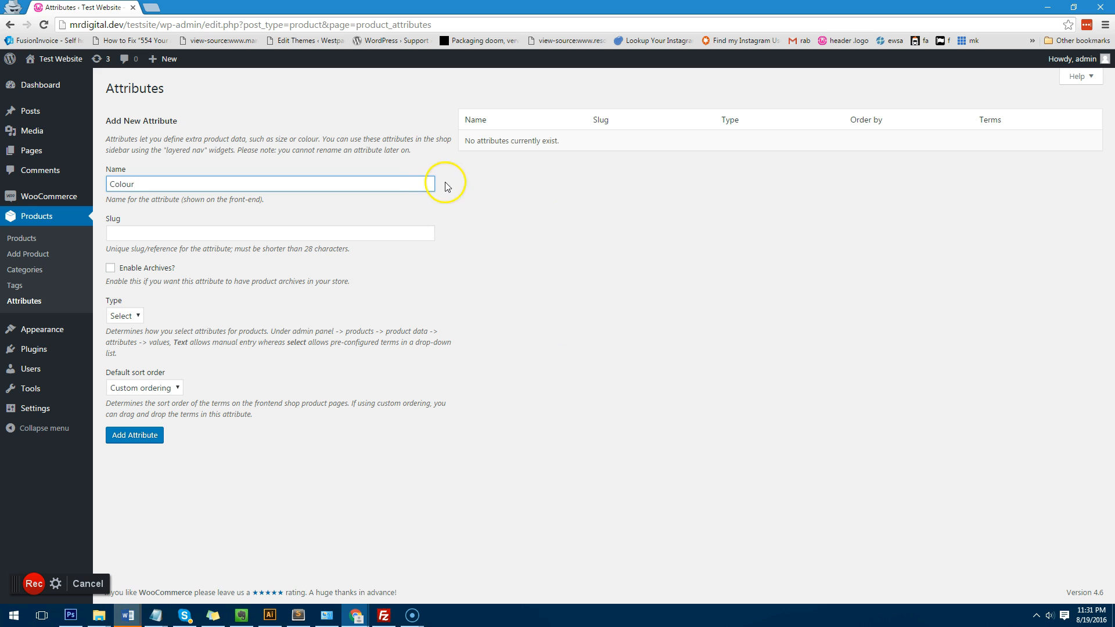
left_click(124, 315)
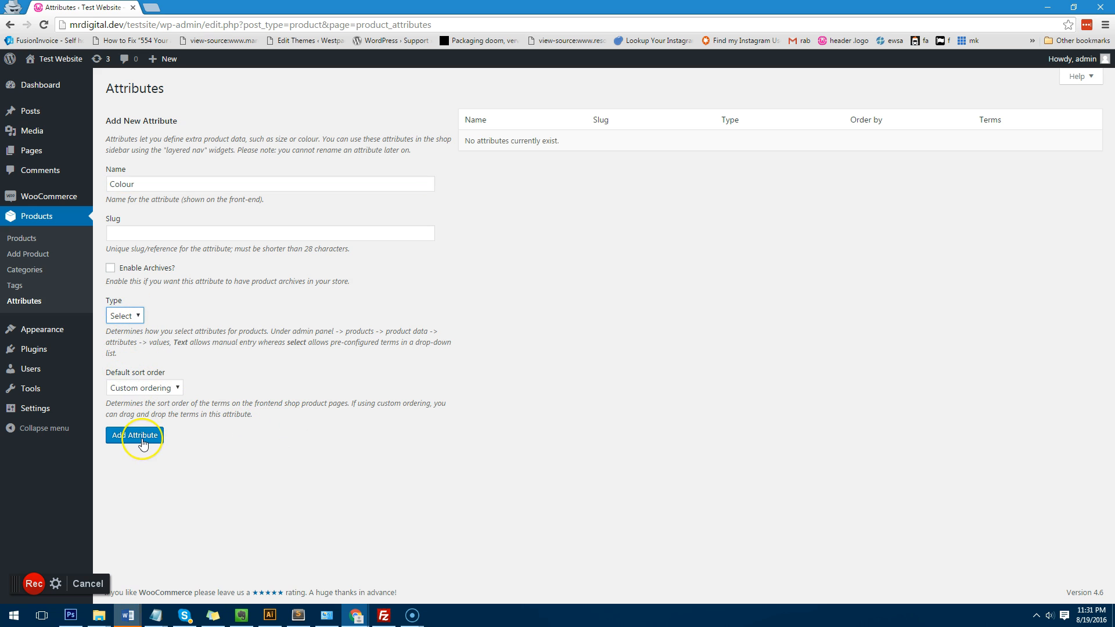
left_click(134, 435)
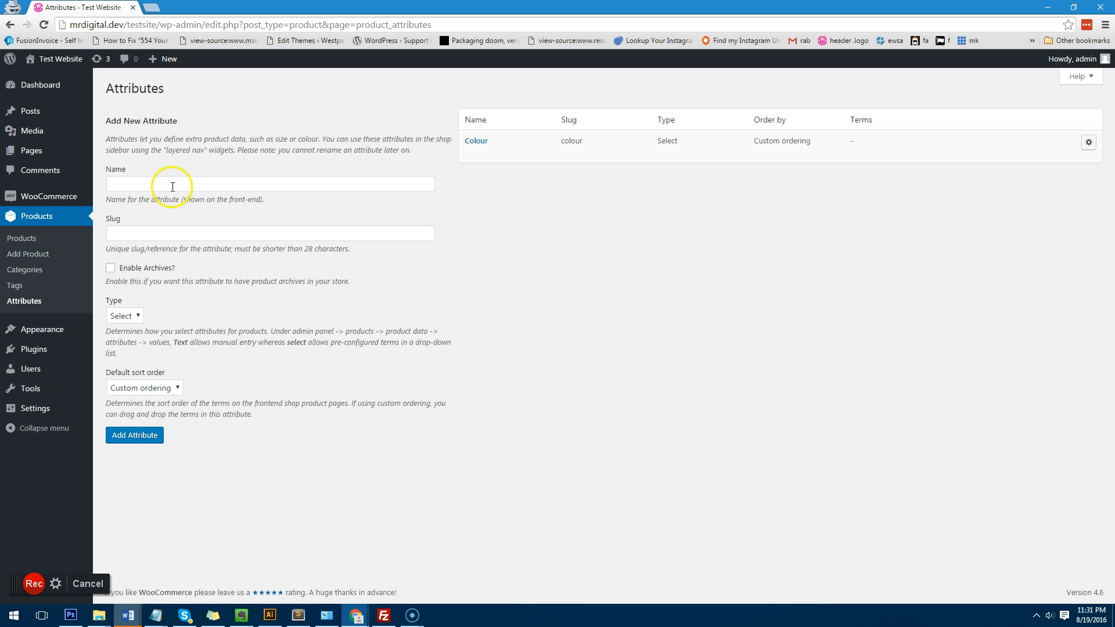
type("Size")
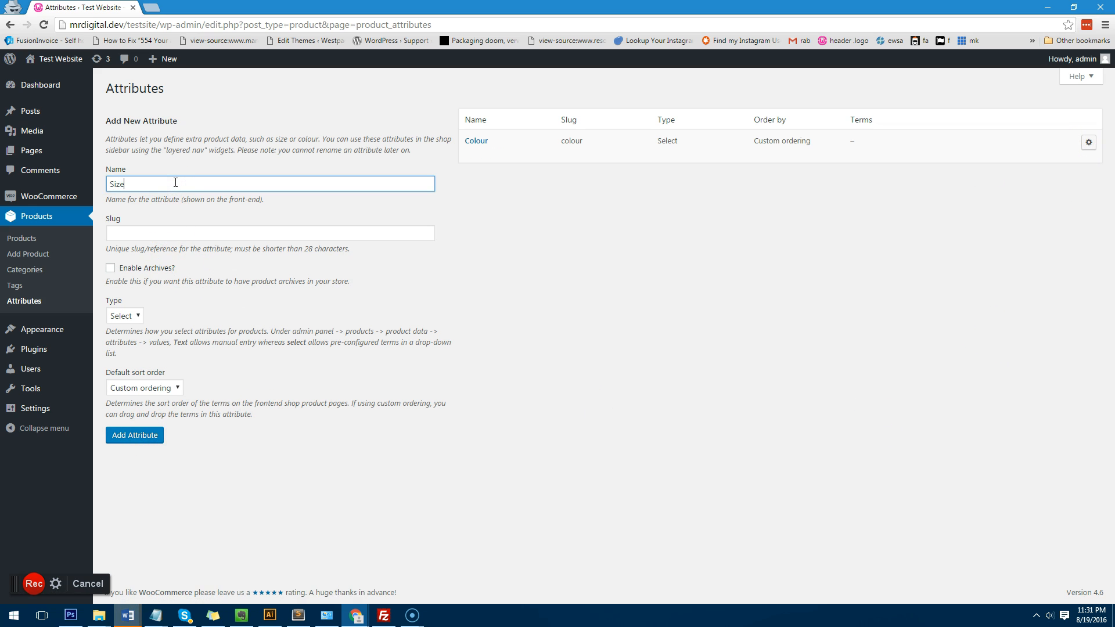
left_click(134, 434)
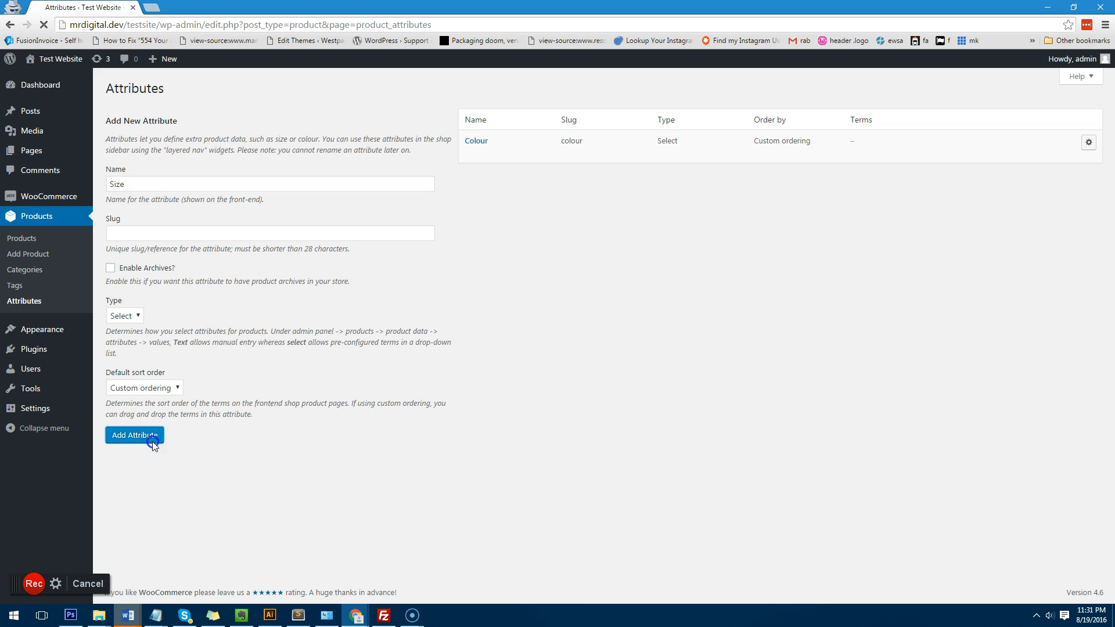
Step: Add Red, Black and Blue as terms of the Colour attribute
left_click(134, 435)
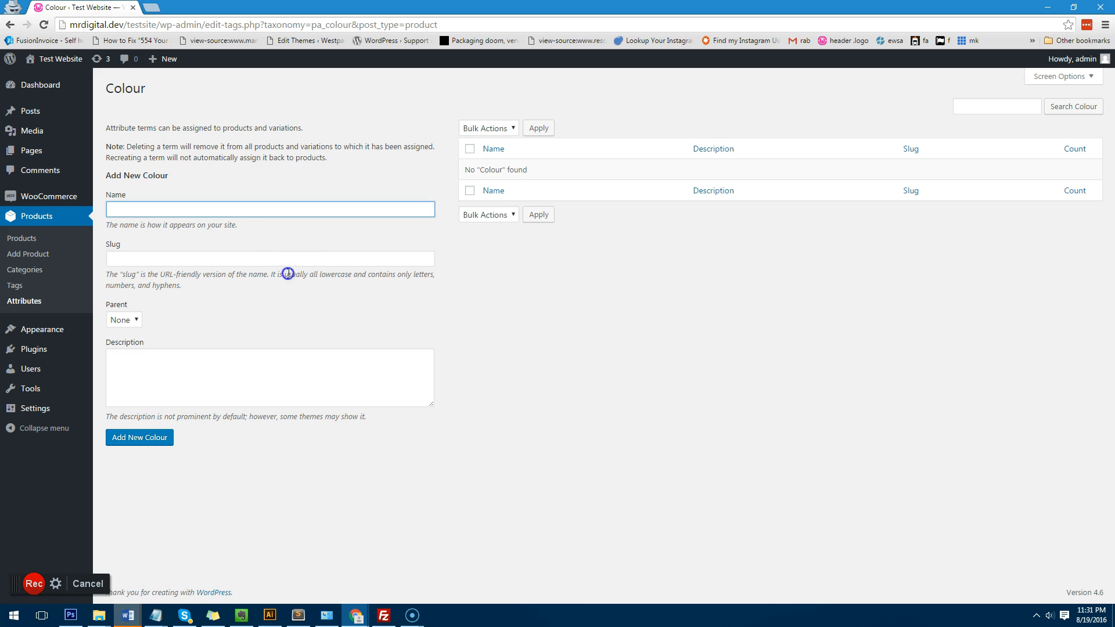
type("R")
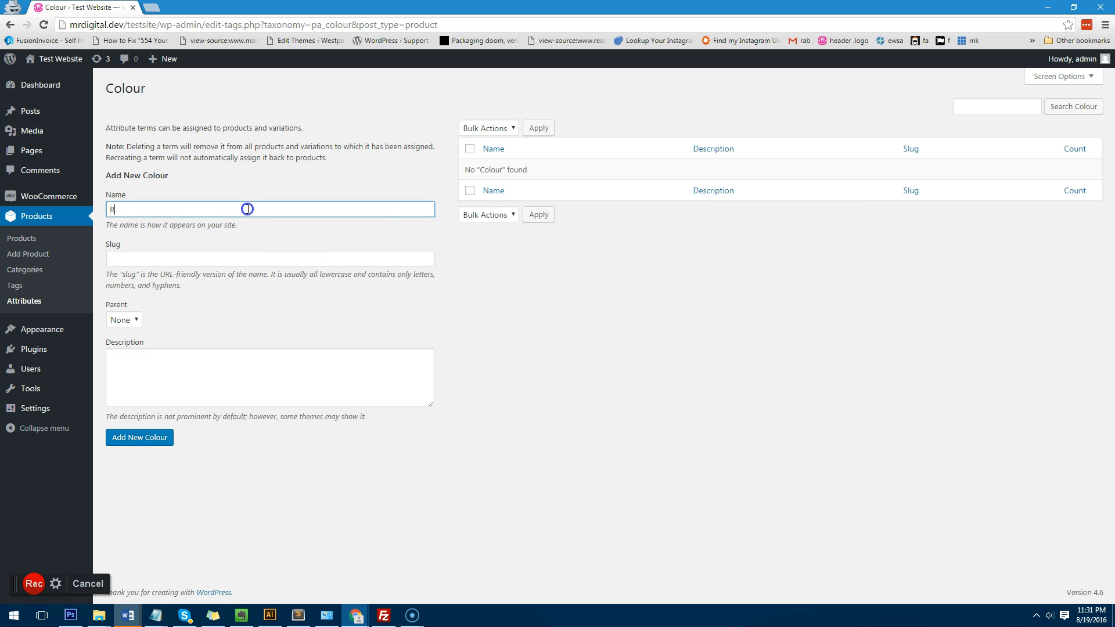
type("Black")
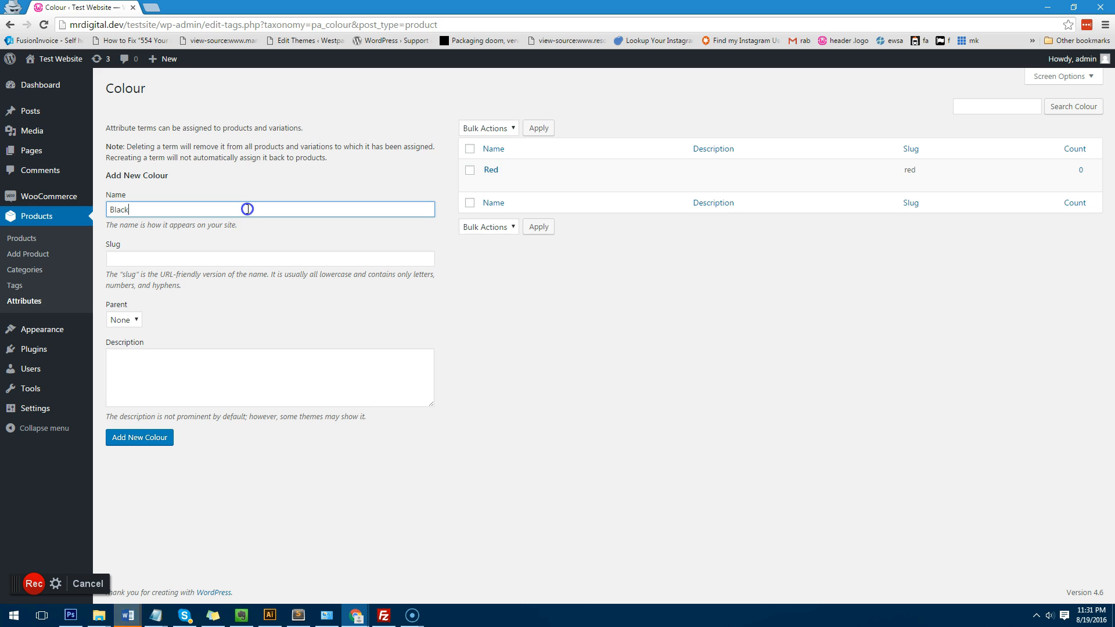
left_click(140, 438)
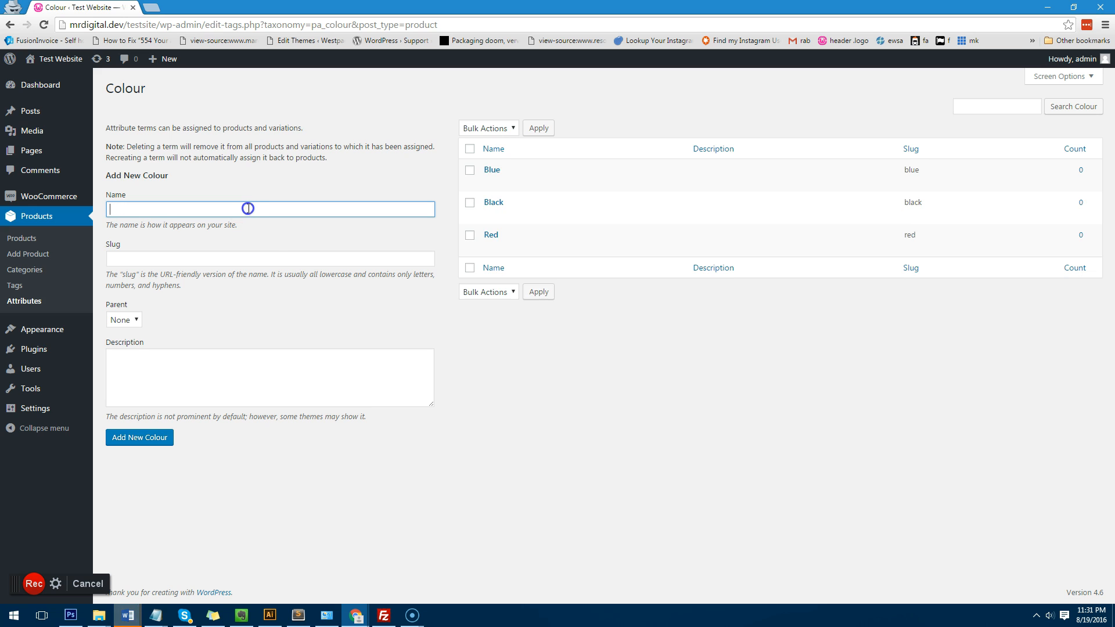
Step: Add Large, Medium and Small as terms of the Size attribute
left_click(23, 301)
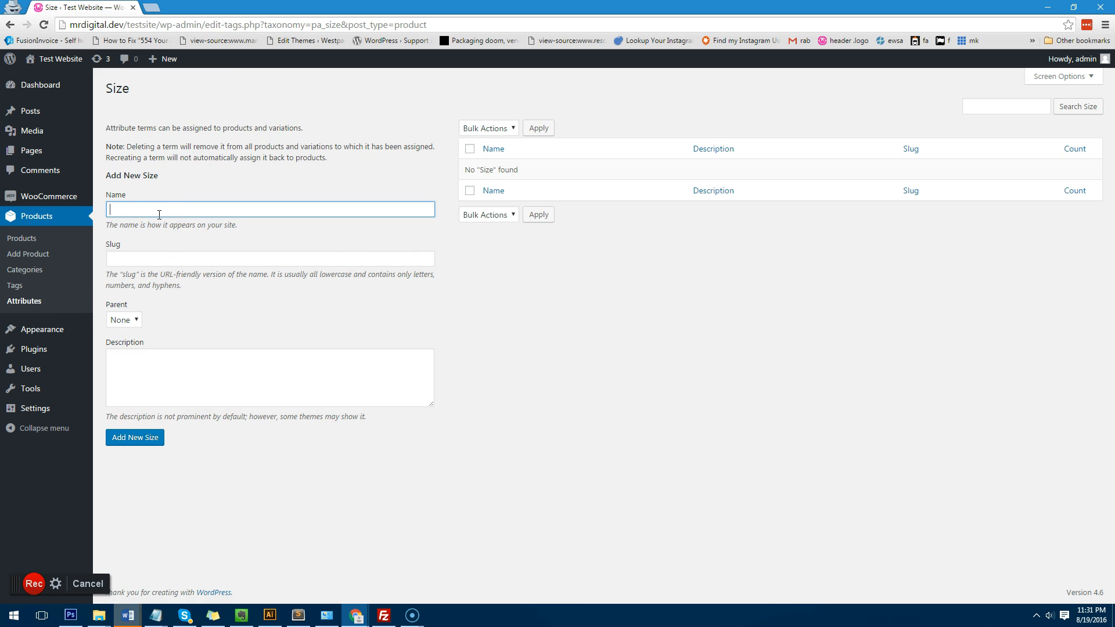
type("L")
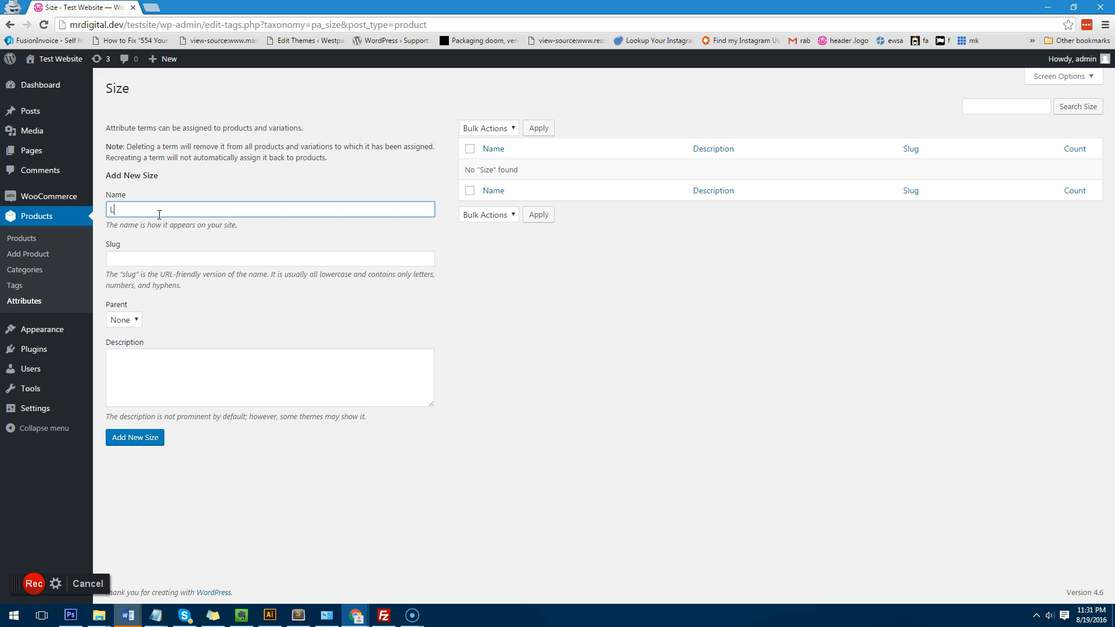
type("Mediu")
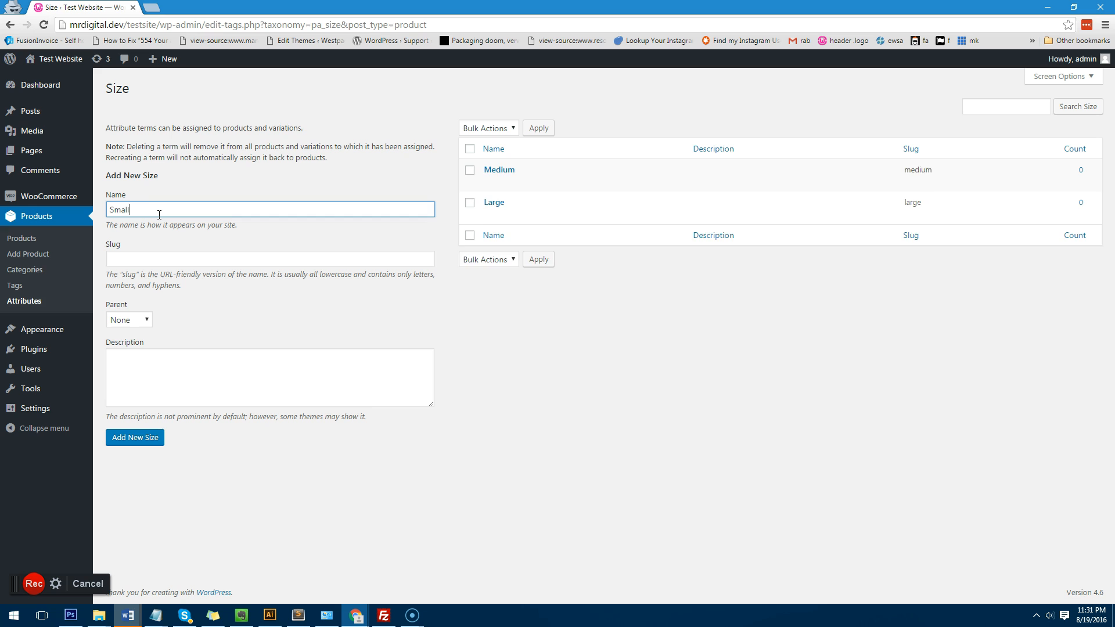
left_click(134, 437)
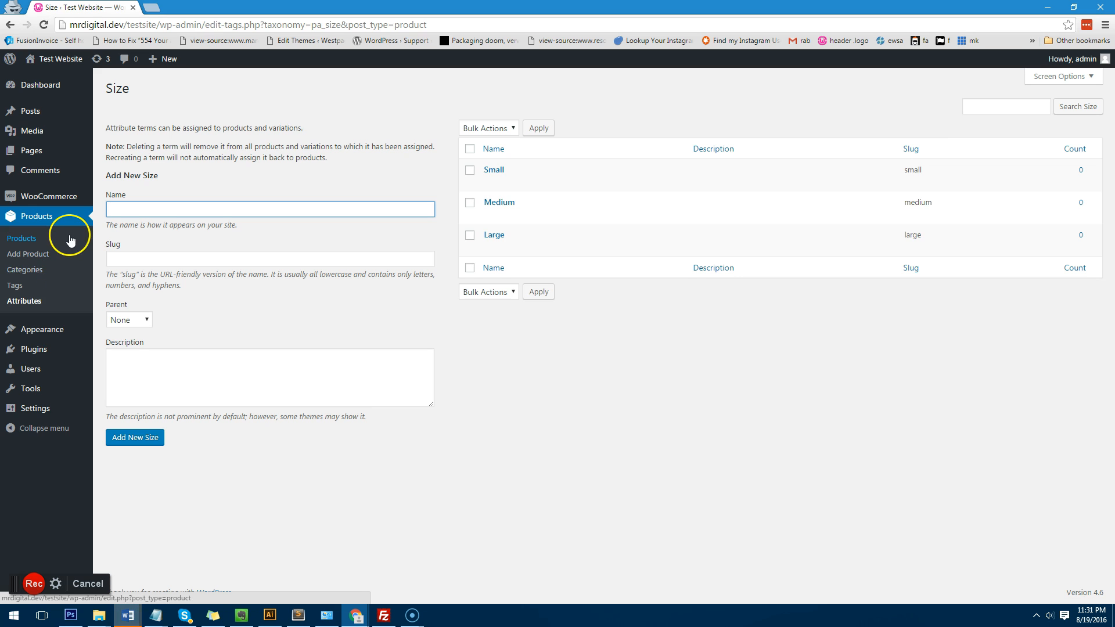
Step: Add a new product titled 'Test Product' and set its type to Variable product
left_click(21, 238)
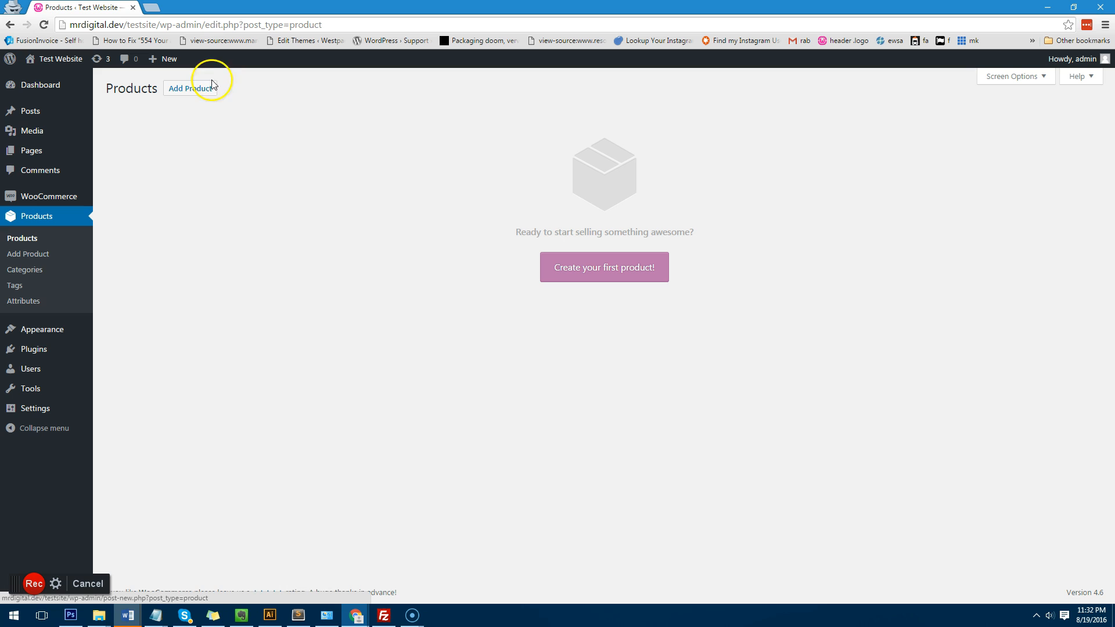
left_click(189, 89)
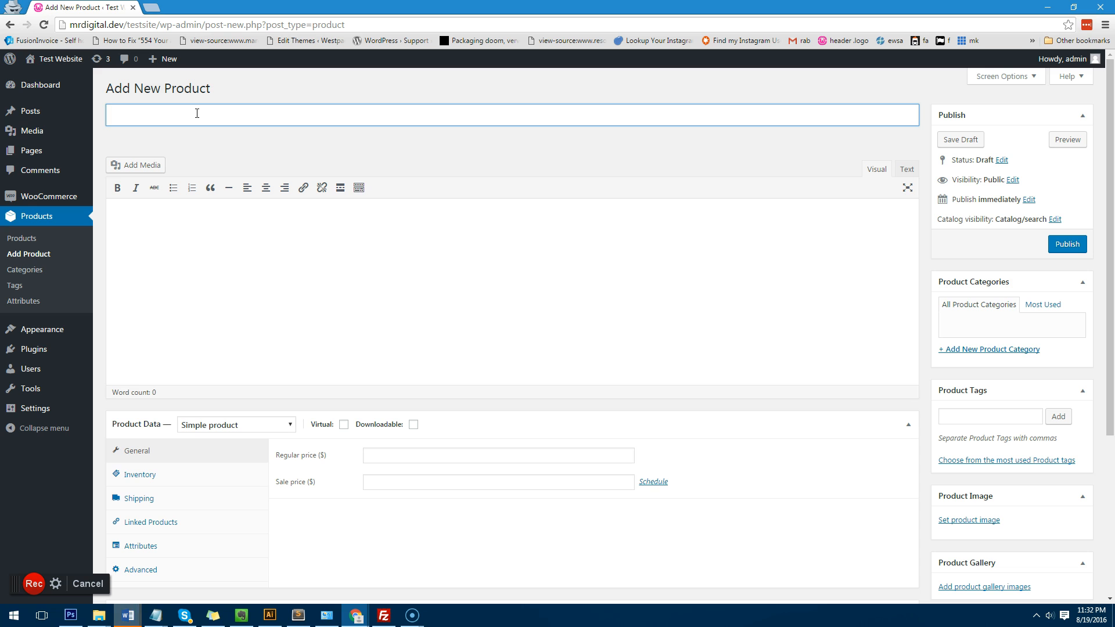
type("Test Product")
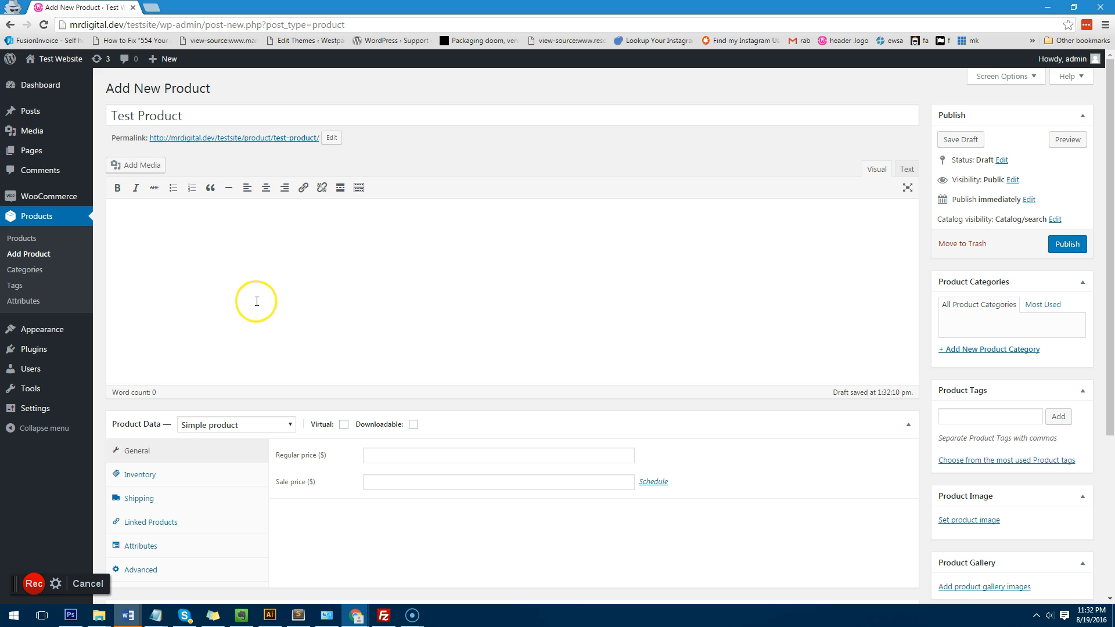
mouse_move(816, 145)
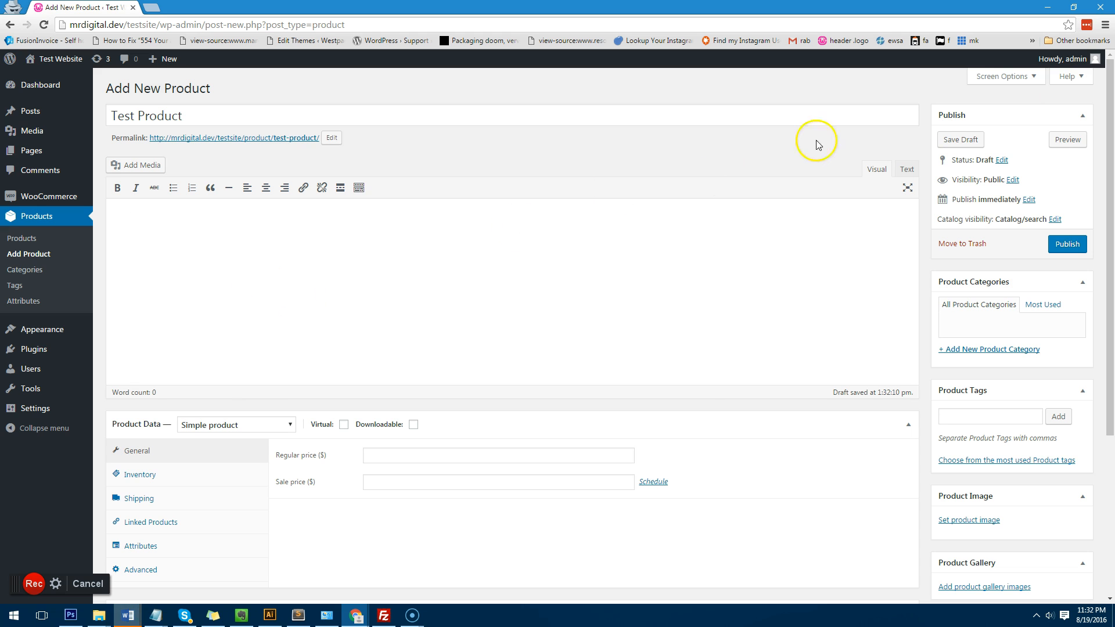
scroll("down", 3)
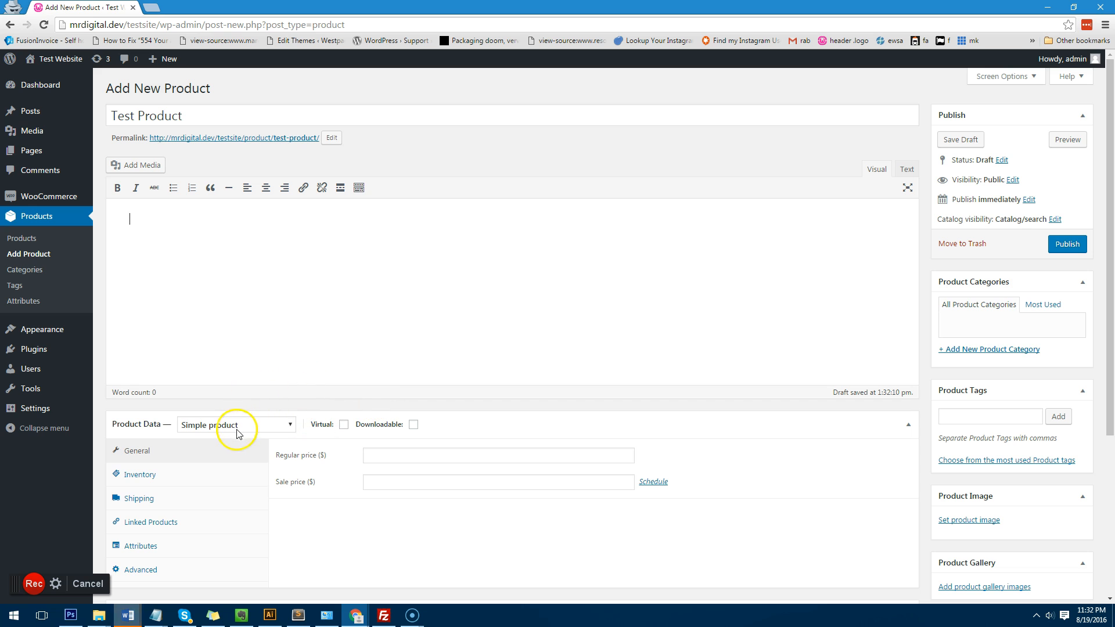
left_click(235, 425)
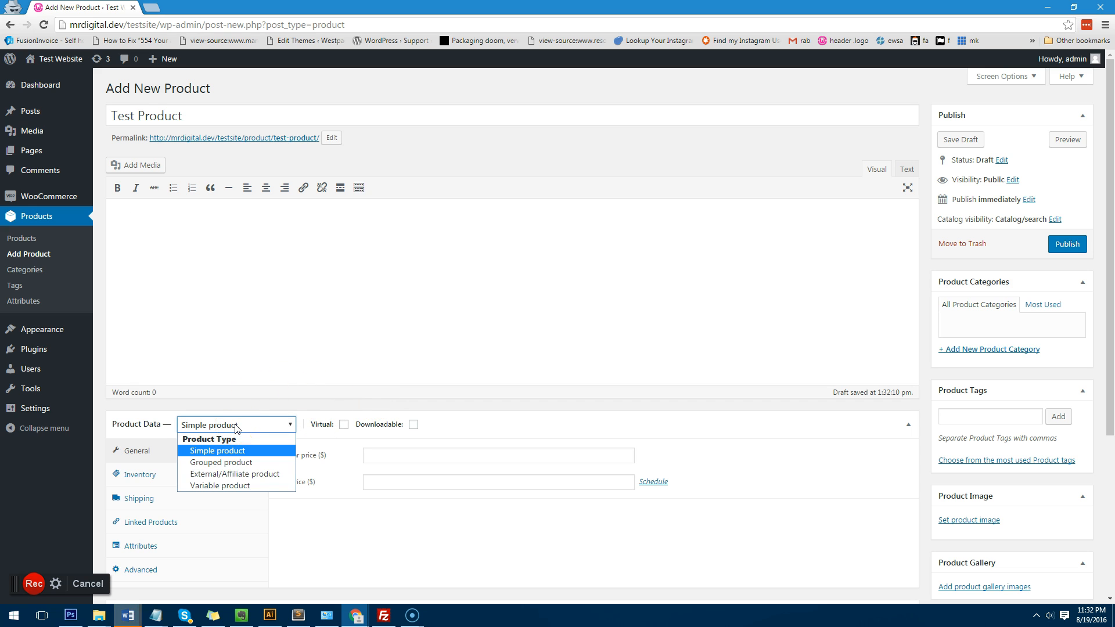
left_click(219, 485)
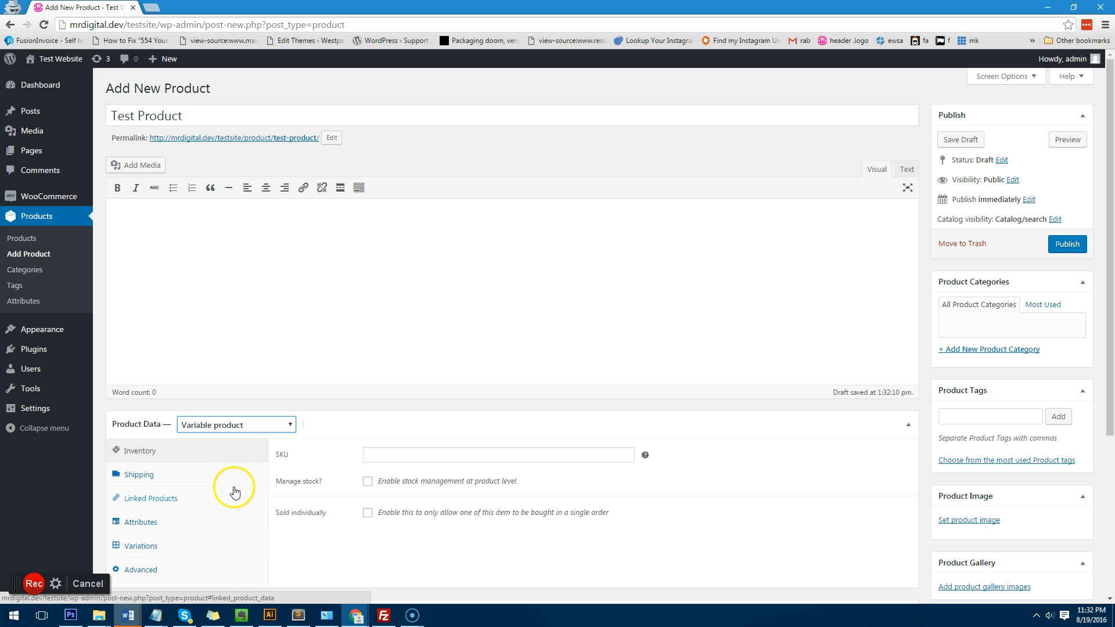
scroll("down", 3)
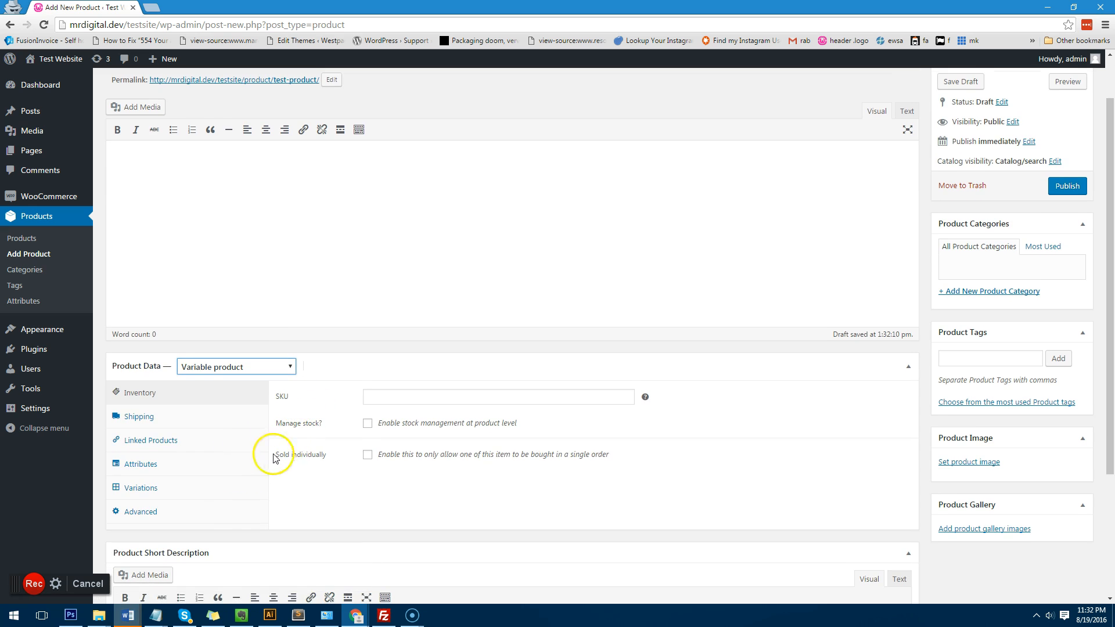
Step: Add Colour (Black, Blue) and Size (Large, Small) attributes, each used for variations
left_click(140, 464)
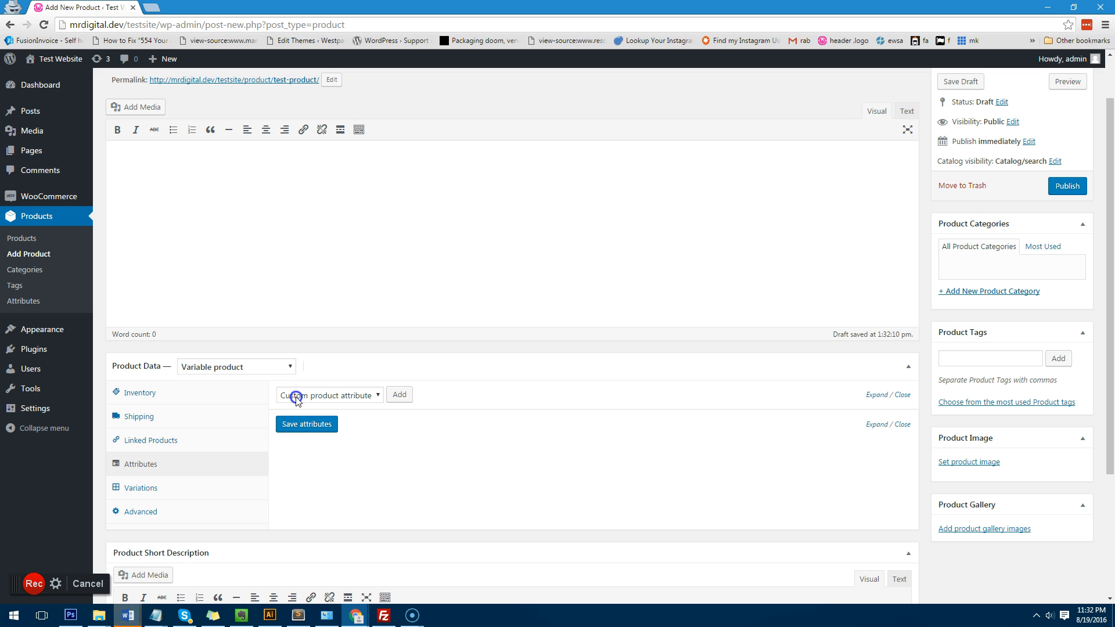
left_click(329, 395)
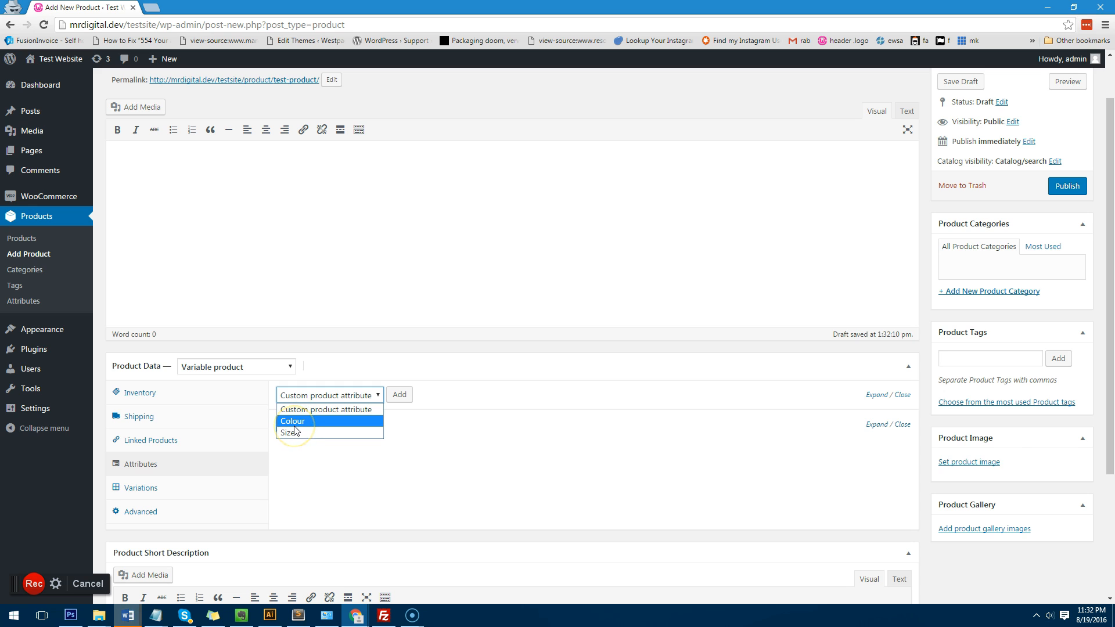
mouse_move(295, 432)
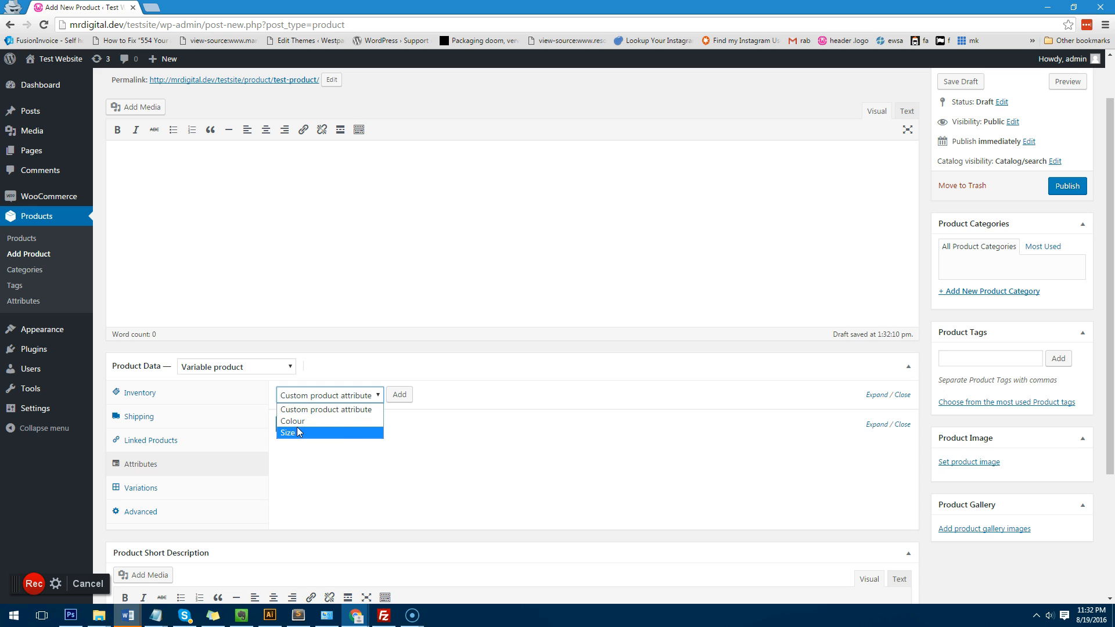
left_click(399, 394)
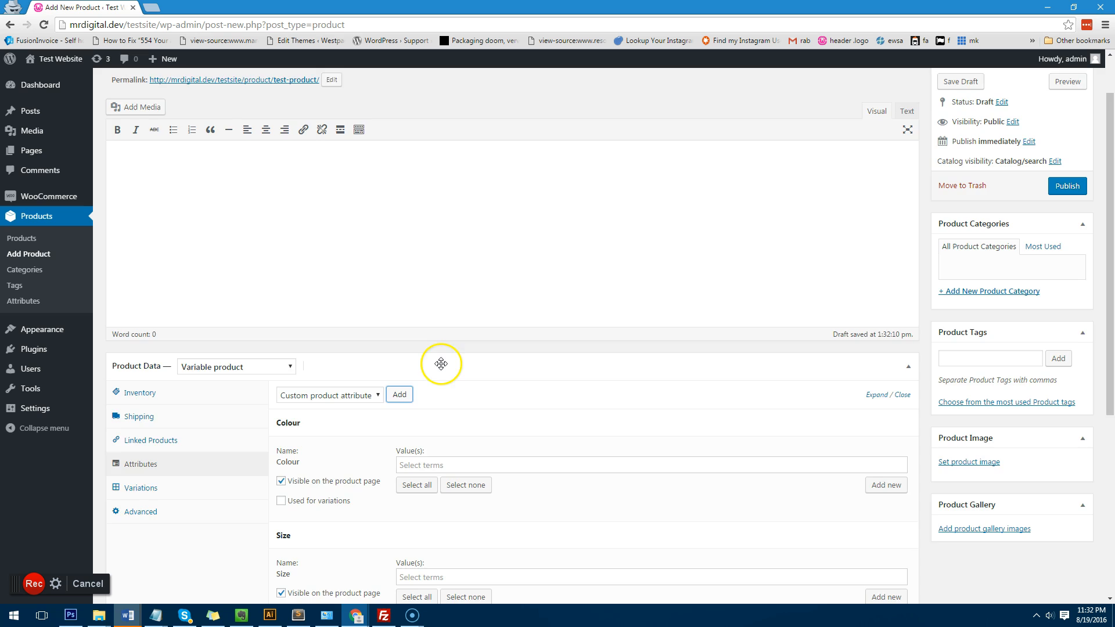
scroll("down", 3)
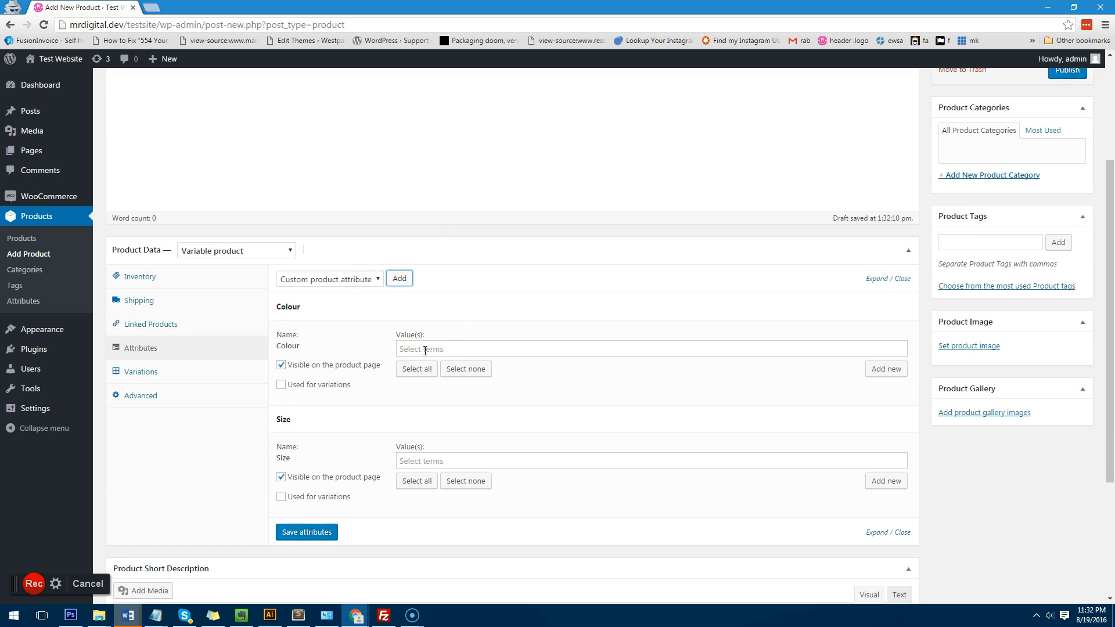
type("Black")
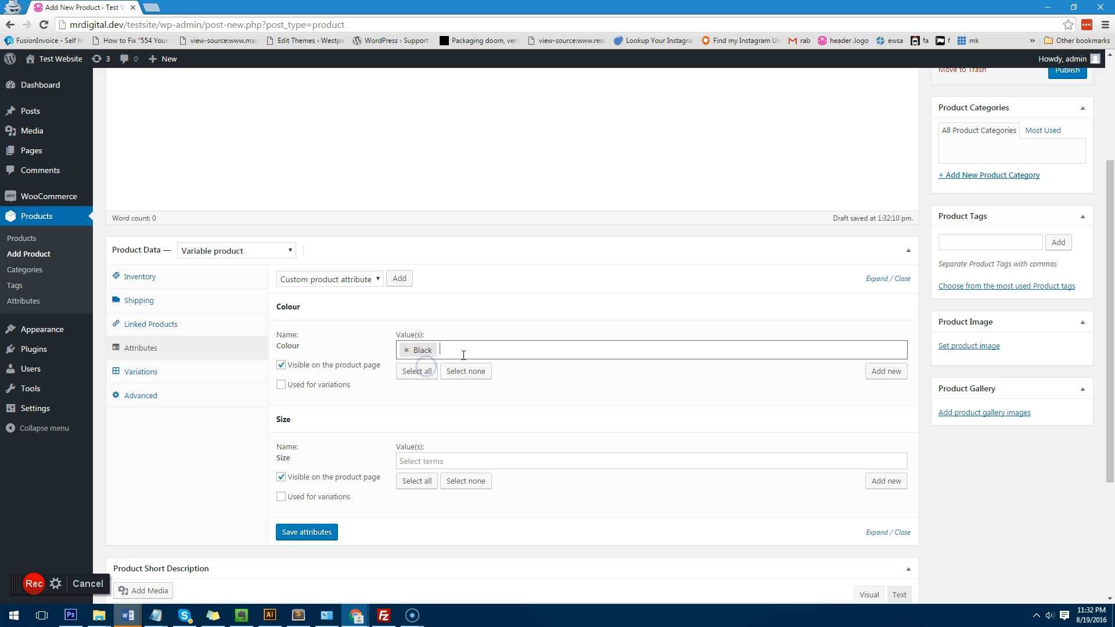
type("Blue")
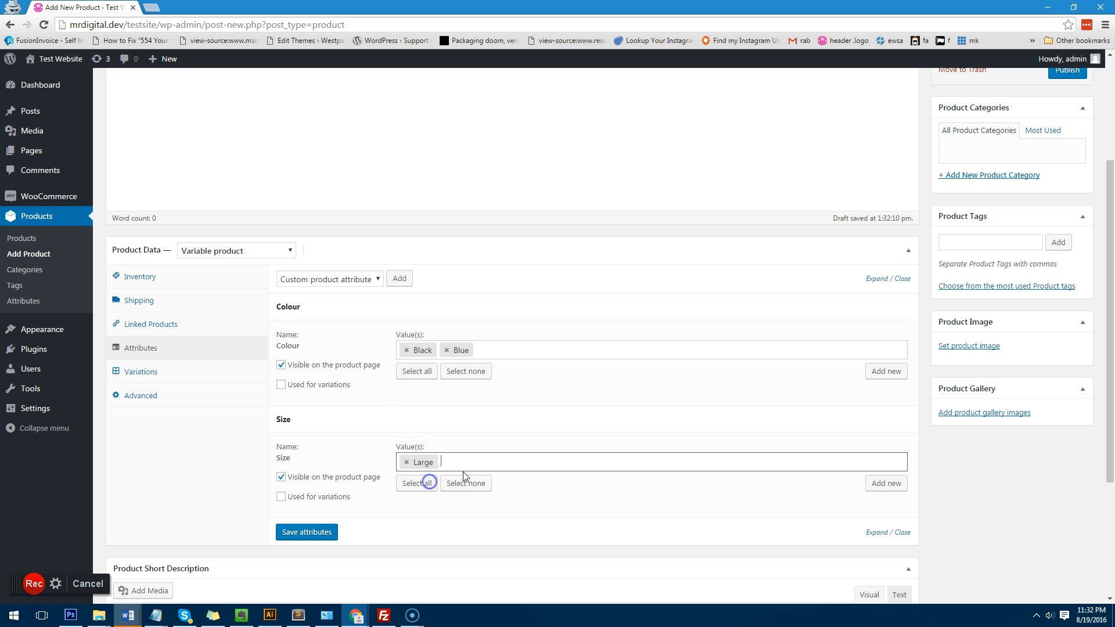
type("Small")
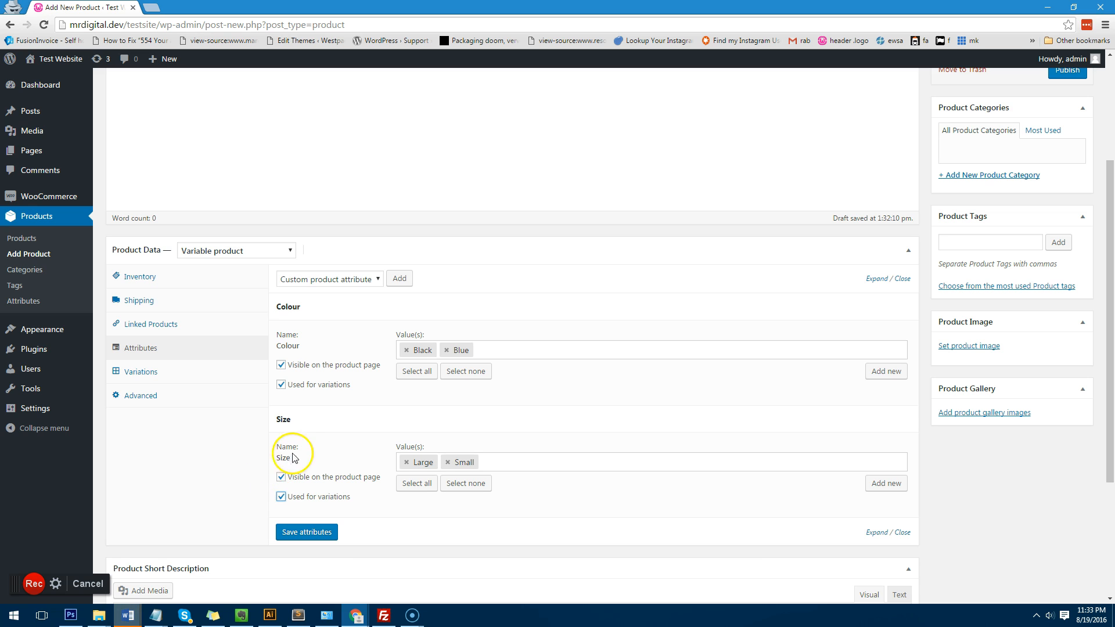
mouse_move(288, 427)
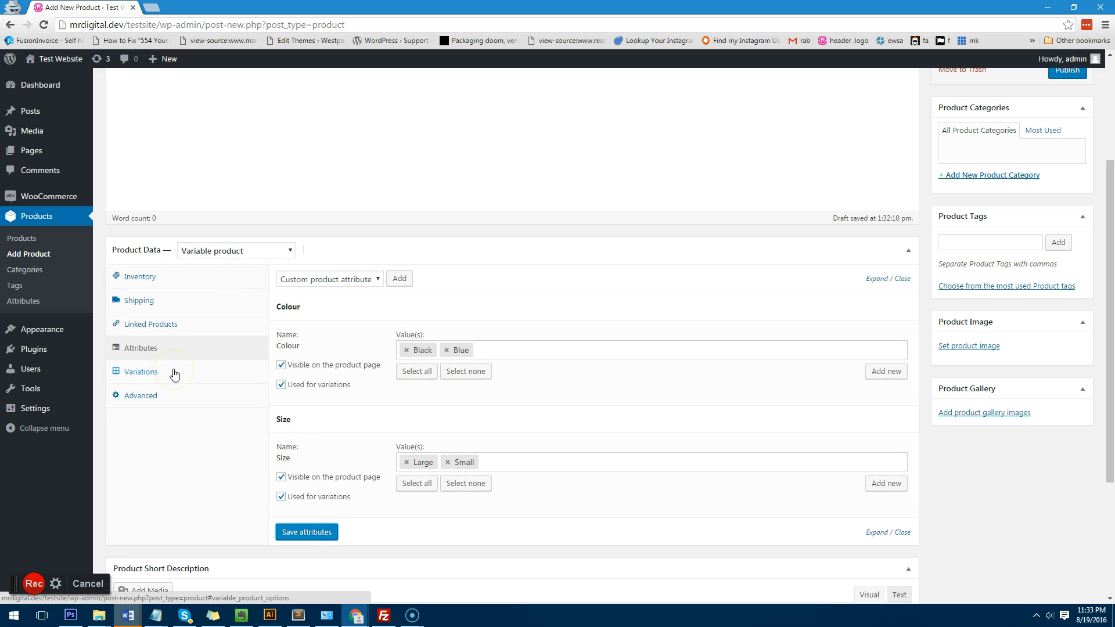
Step: Run 'Create variations from all attributes' in the Variations tab and confirm it
left_click(139, 372)
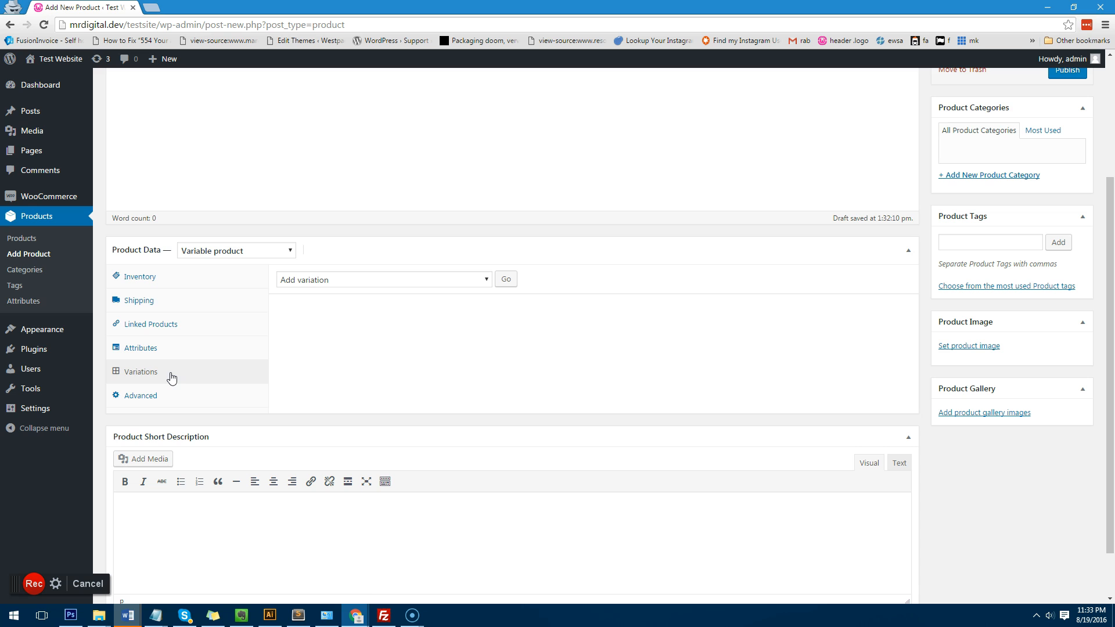
mouse_move(171, 371)
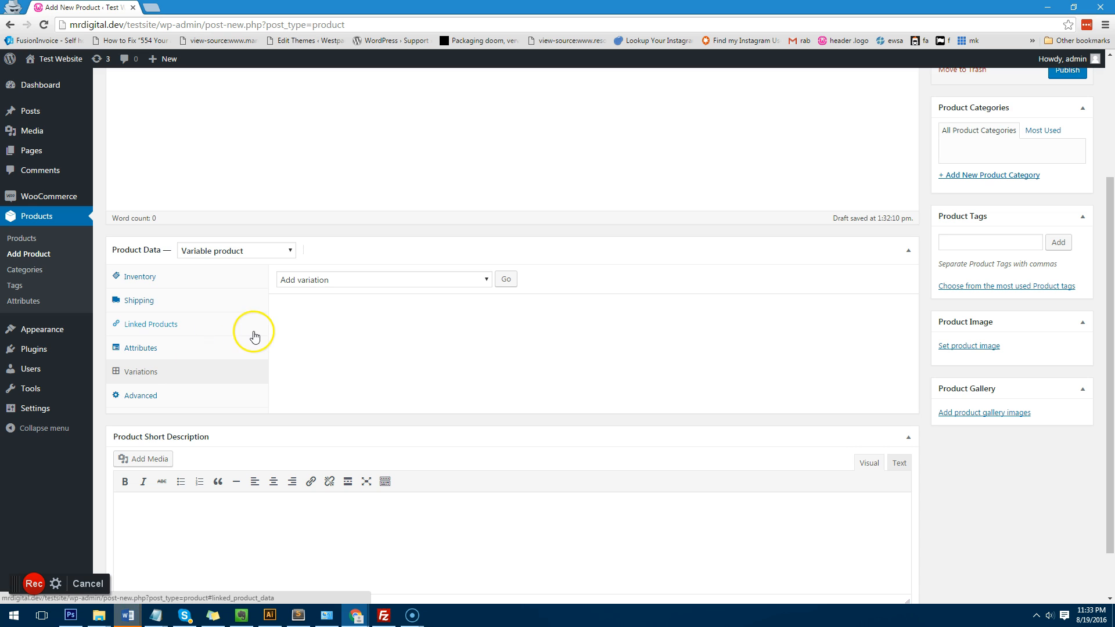
mouse_move(254, 336)
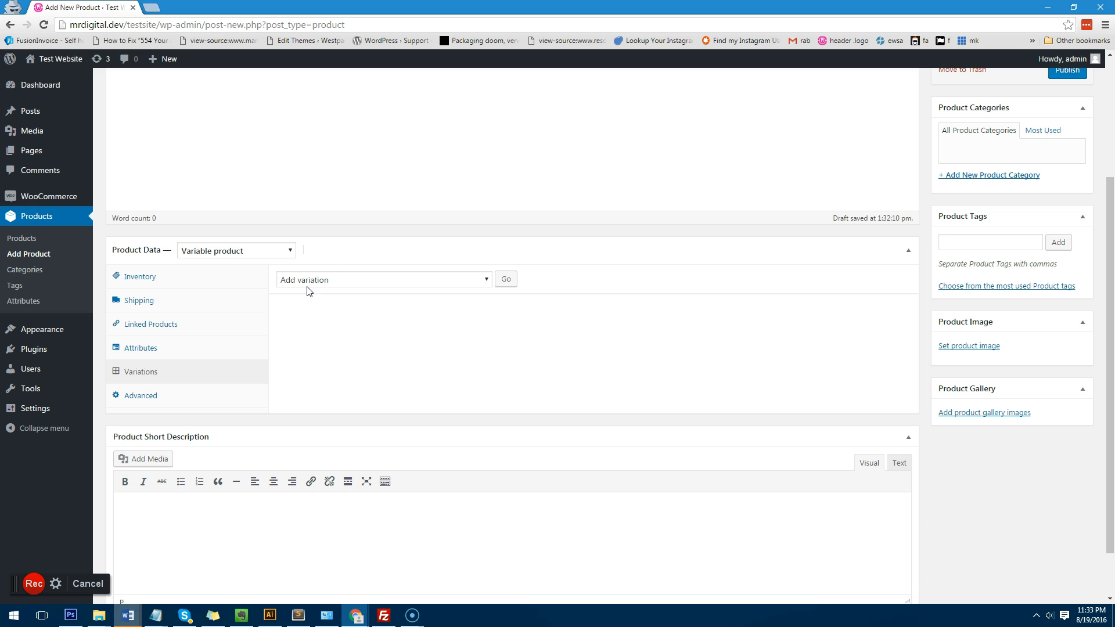
left_click(383, 278)
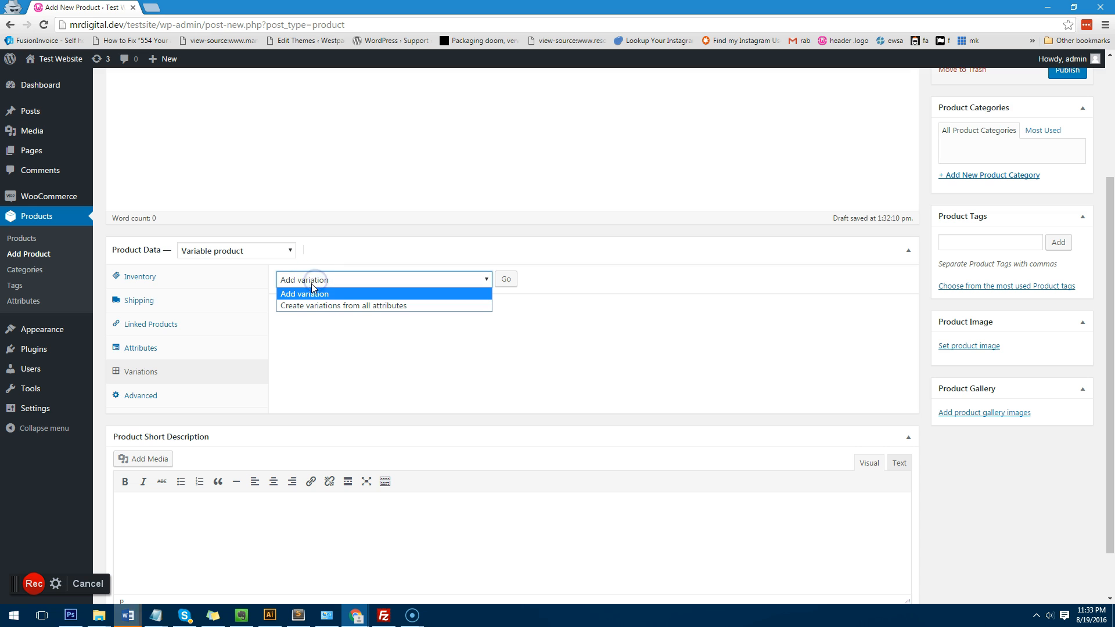
mouse_move(309, 305)
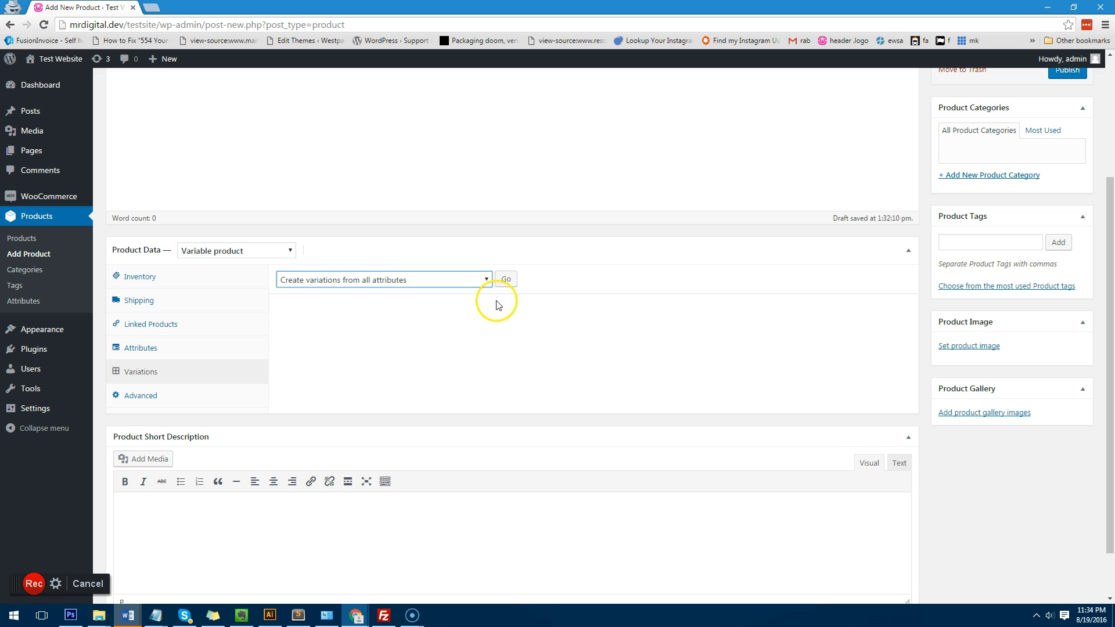
left_click(506, 279)
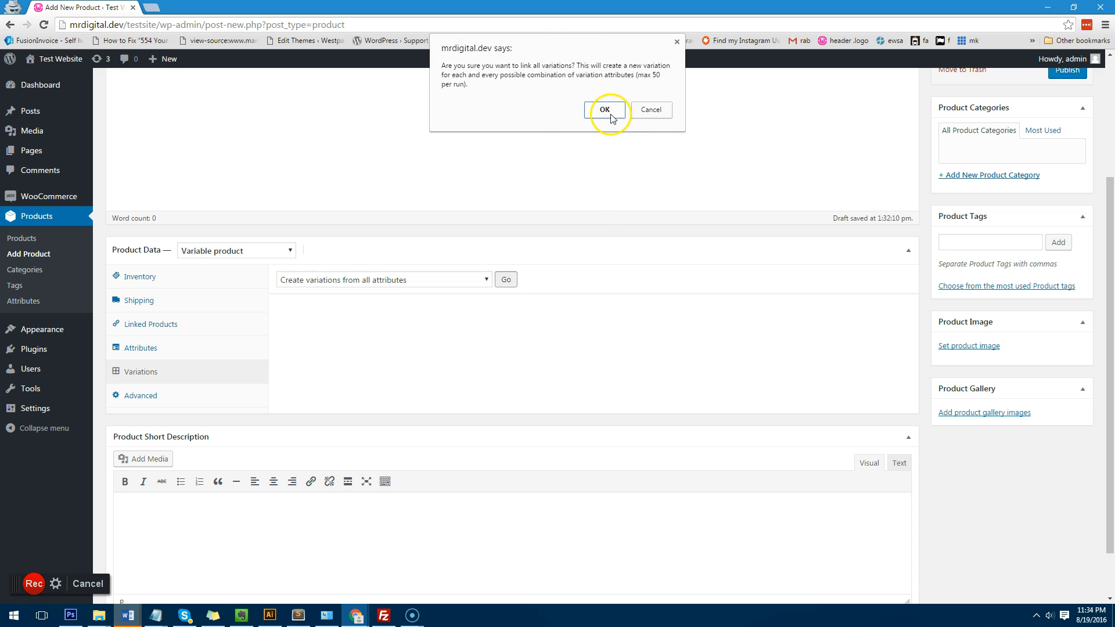
left_click(604, 110)
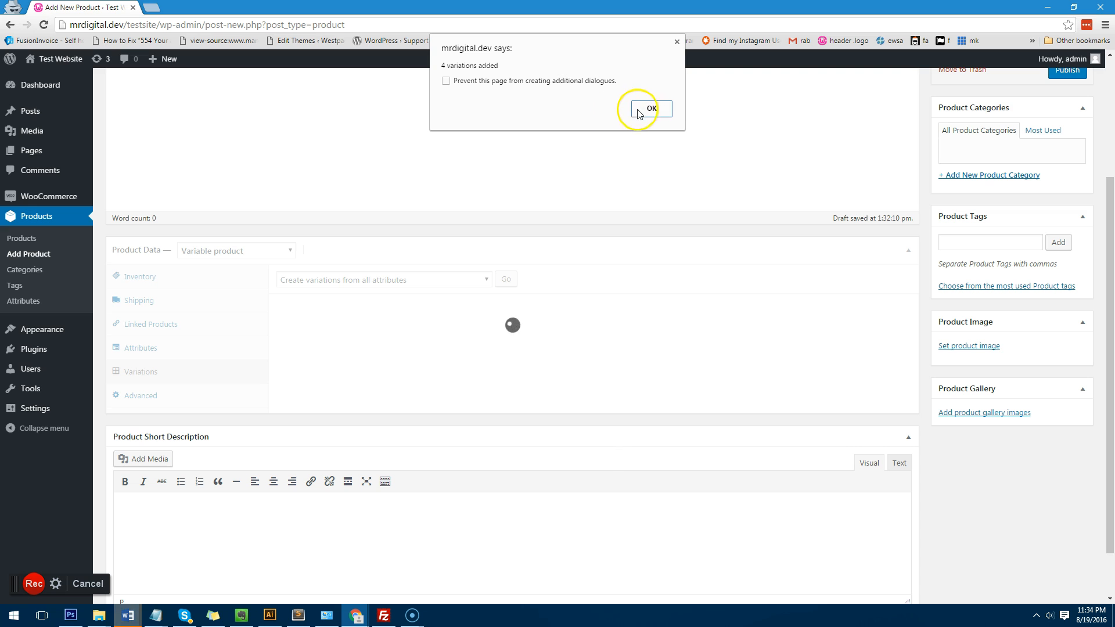
Step: Dismiss the '4 variations added' notice and set default form values to Black and Large
left_click(649, 108)
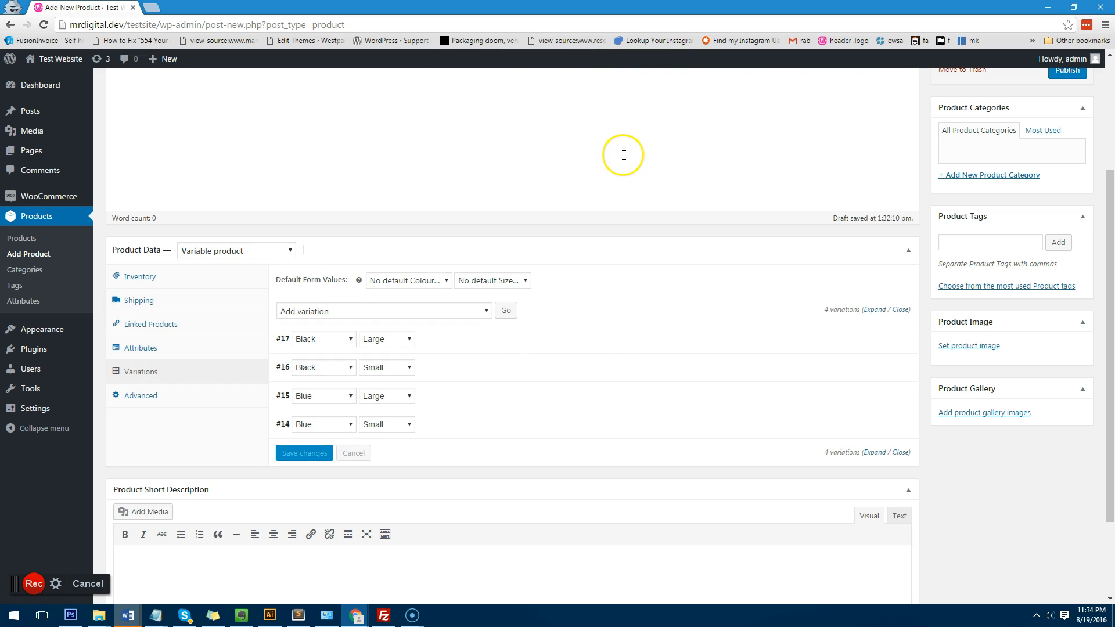
mouse_move(402, 373)
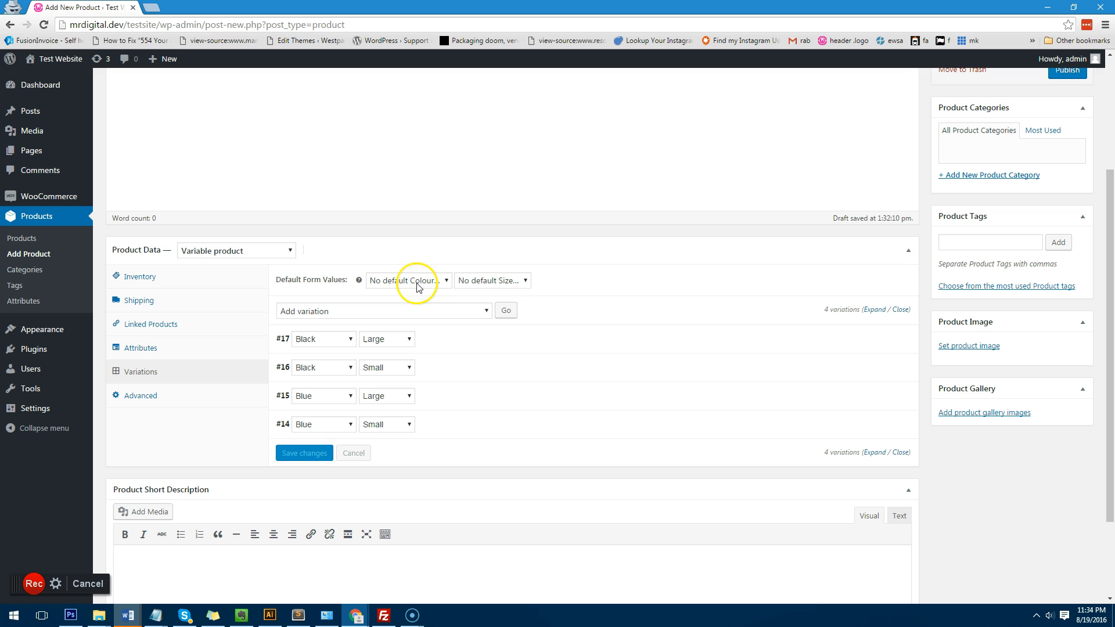
left_click(491, 280)
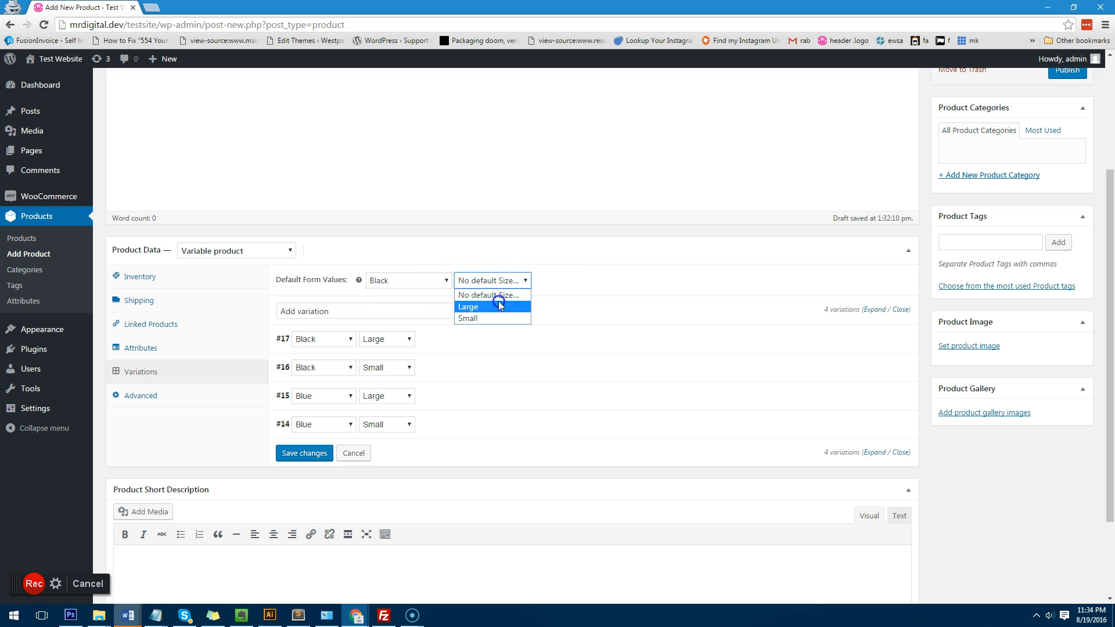
left_click(468, 307)
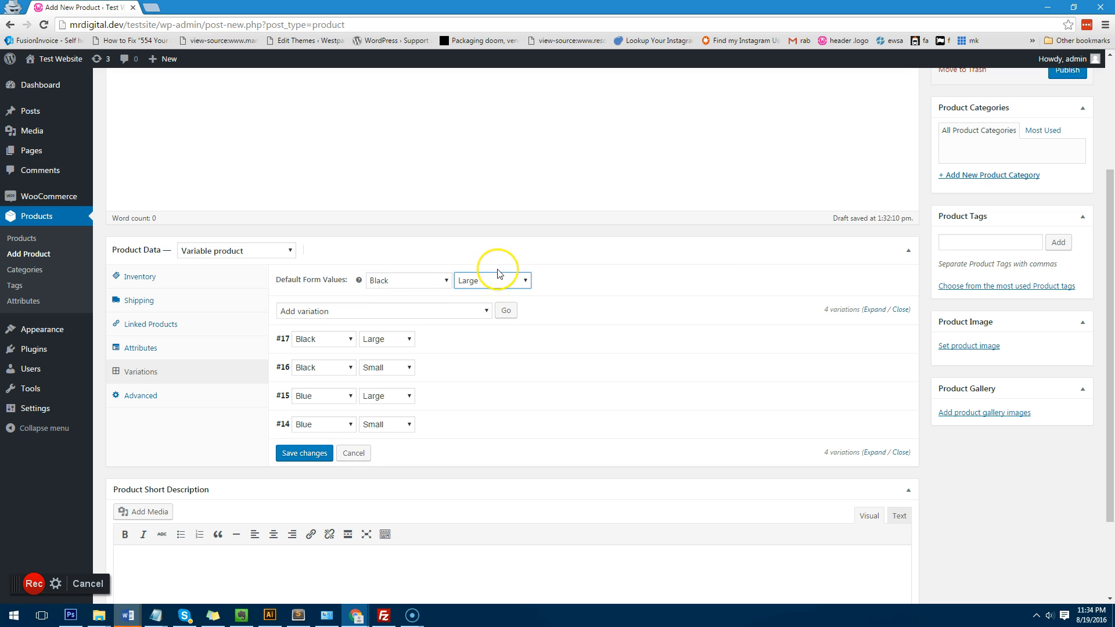
mouse_move(441, 295)
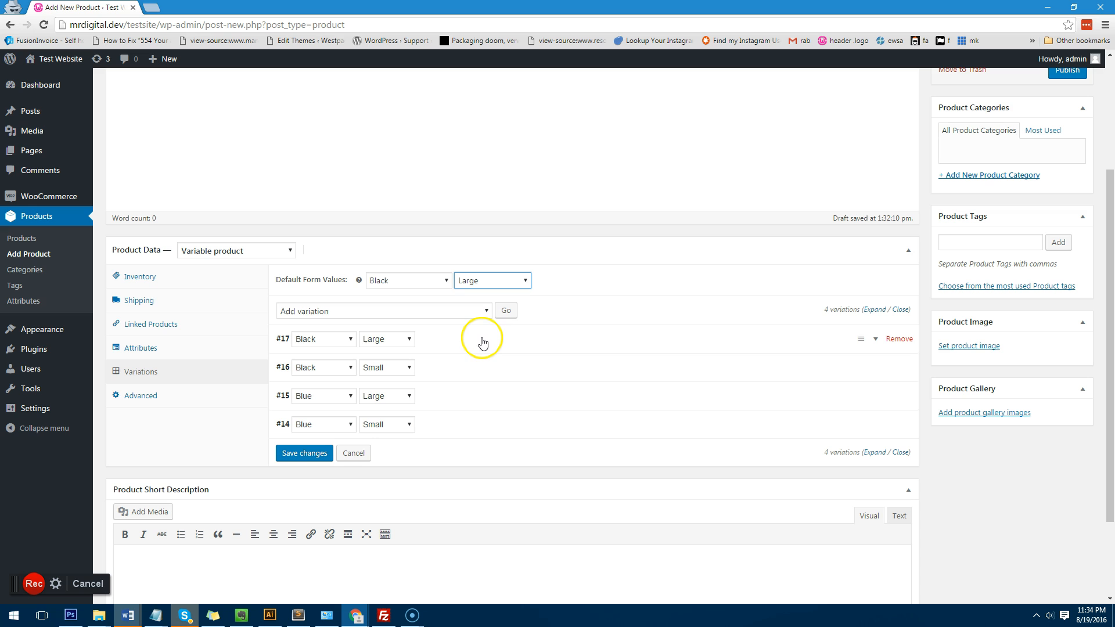
Step: Enter SKU 12345 and regular price 60 for the Black / Large variation
left_click(482, 338)
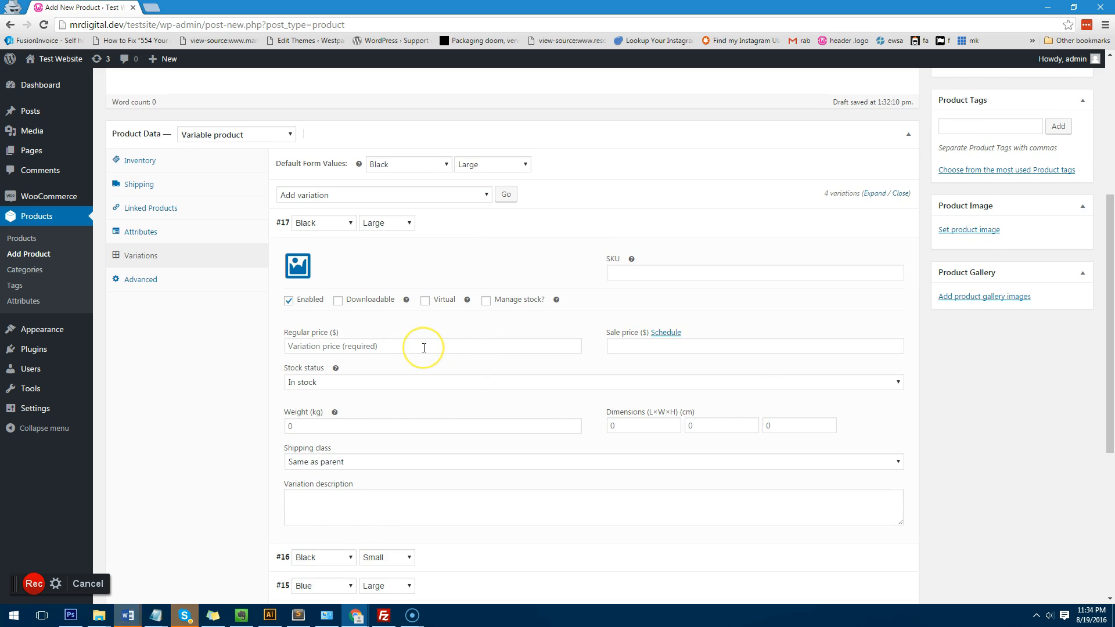
left_click(754, 272)
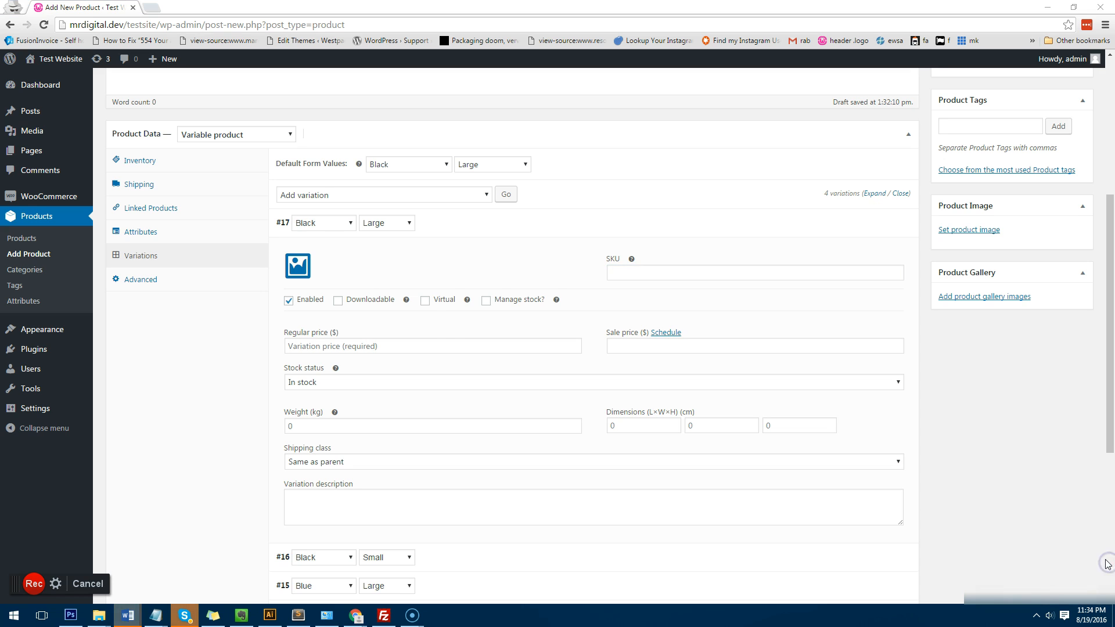
left_click(663, 272)
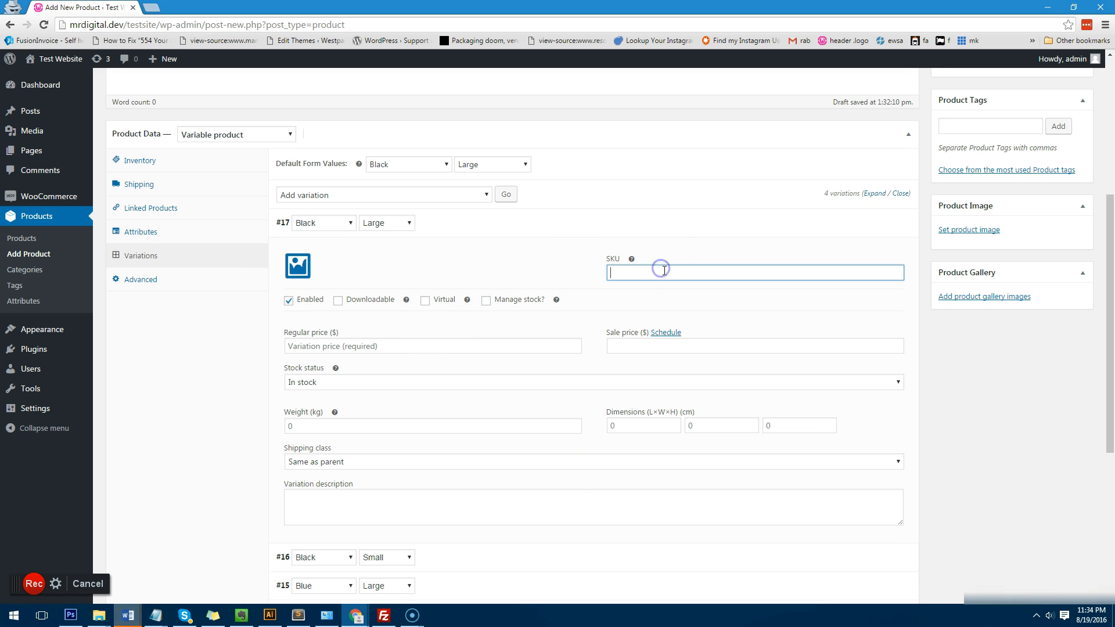
type("12345")
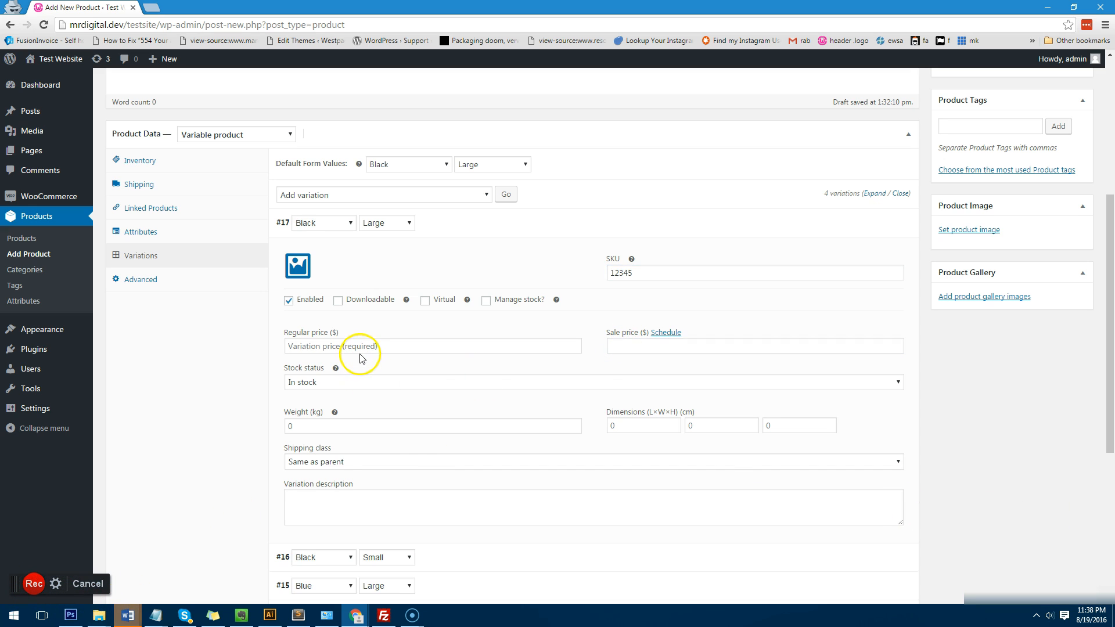
type("60")
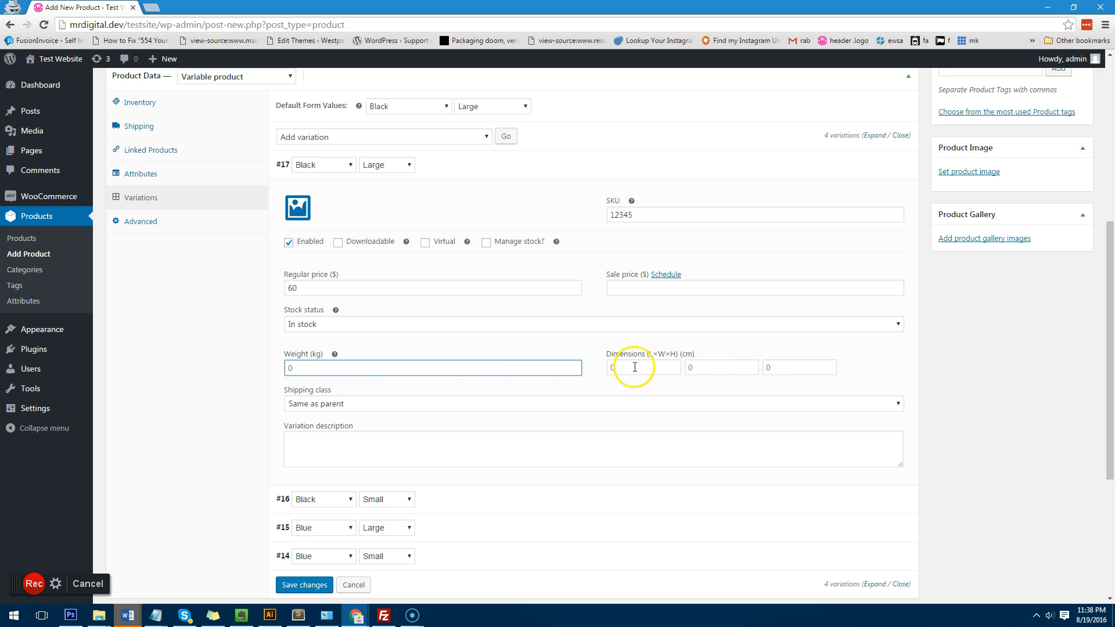
left_click(498, 449)
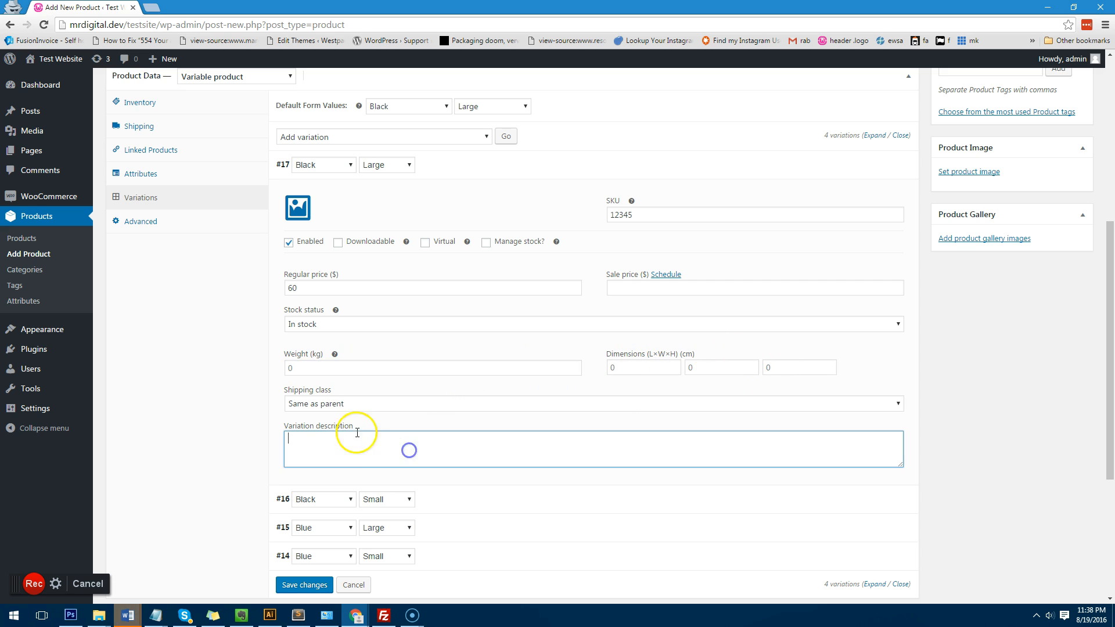
mouse_move(332, 444)
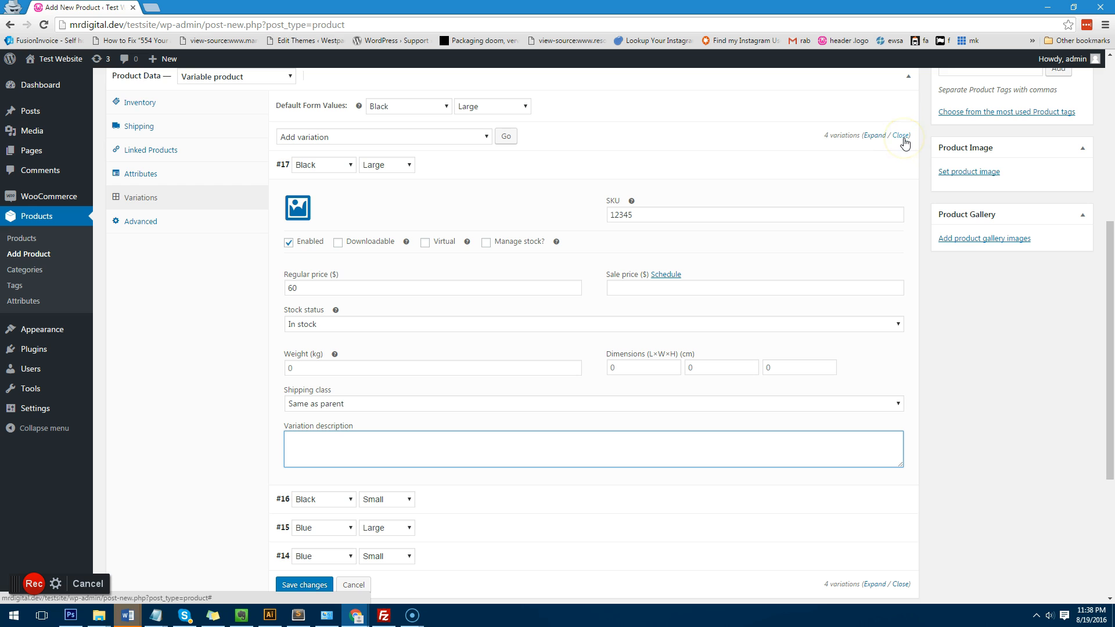
Step: Give Black / Small price 45 and SKU 1234568, and begin the Blue / Large price
left_click(900, 135)
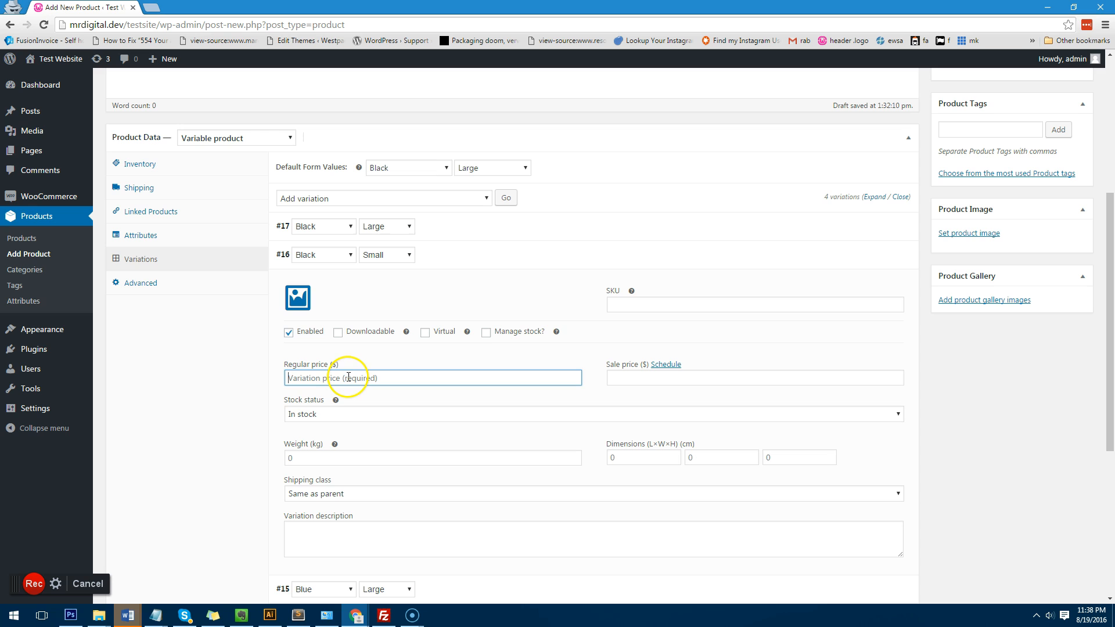
type("45")
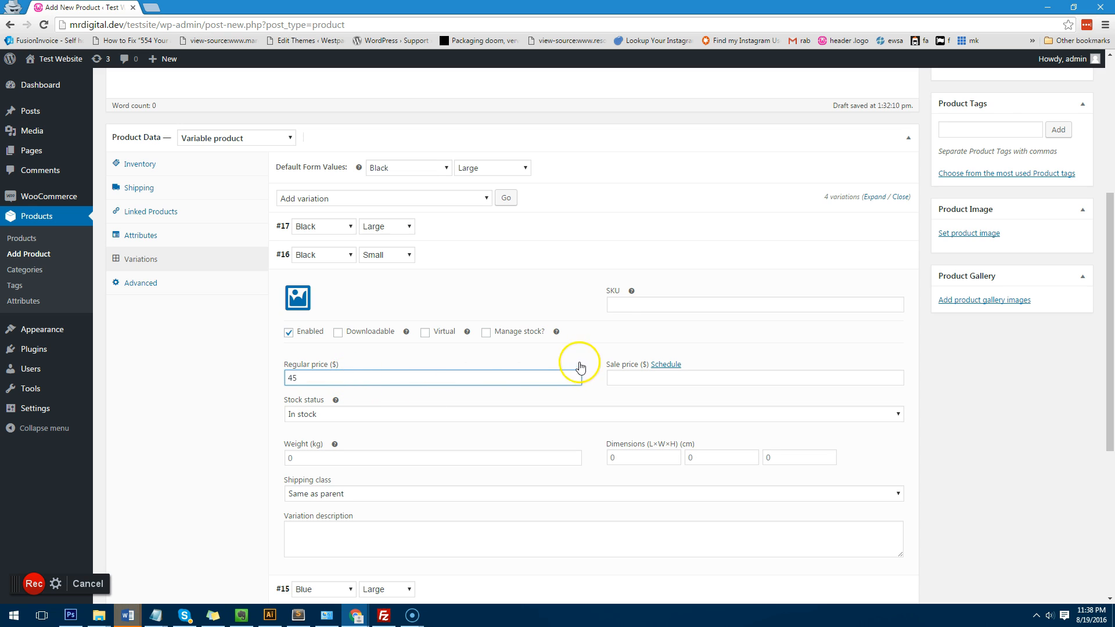
type("1234568")
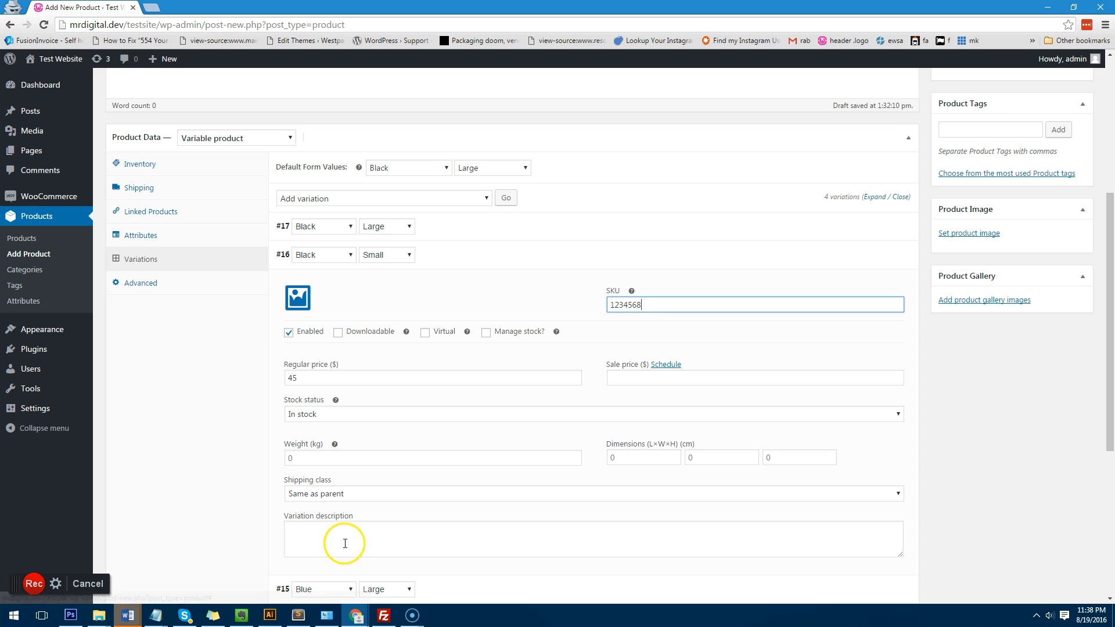
mouse_move(404, 343)
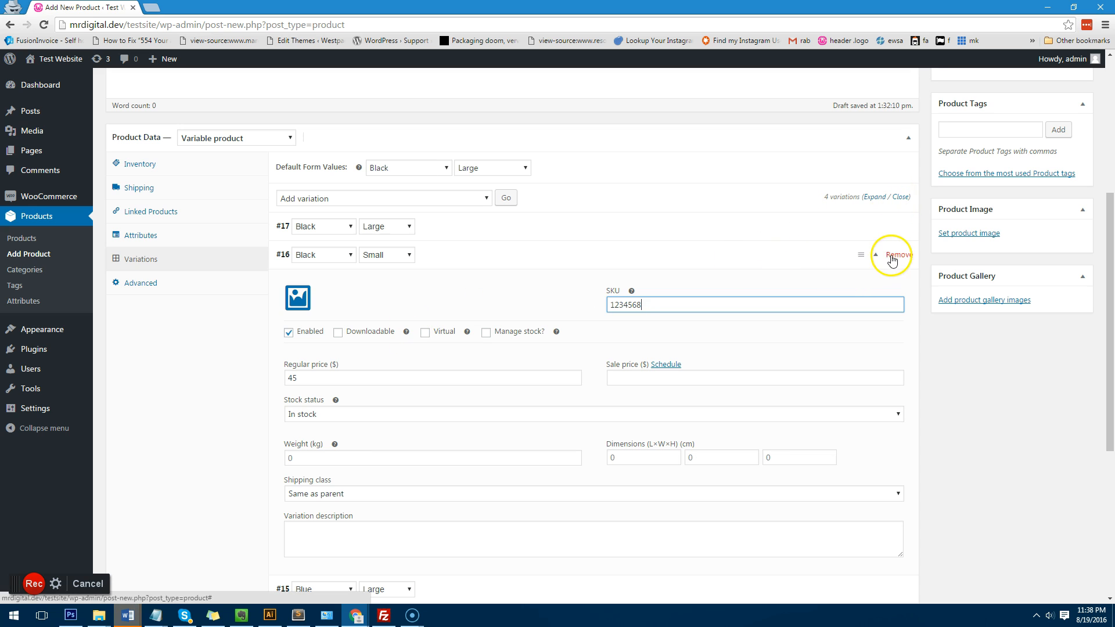
left_click(875, 254)
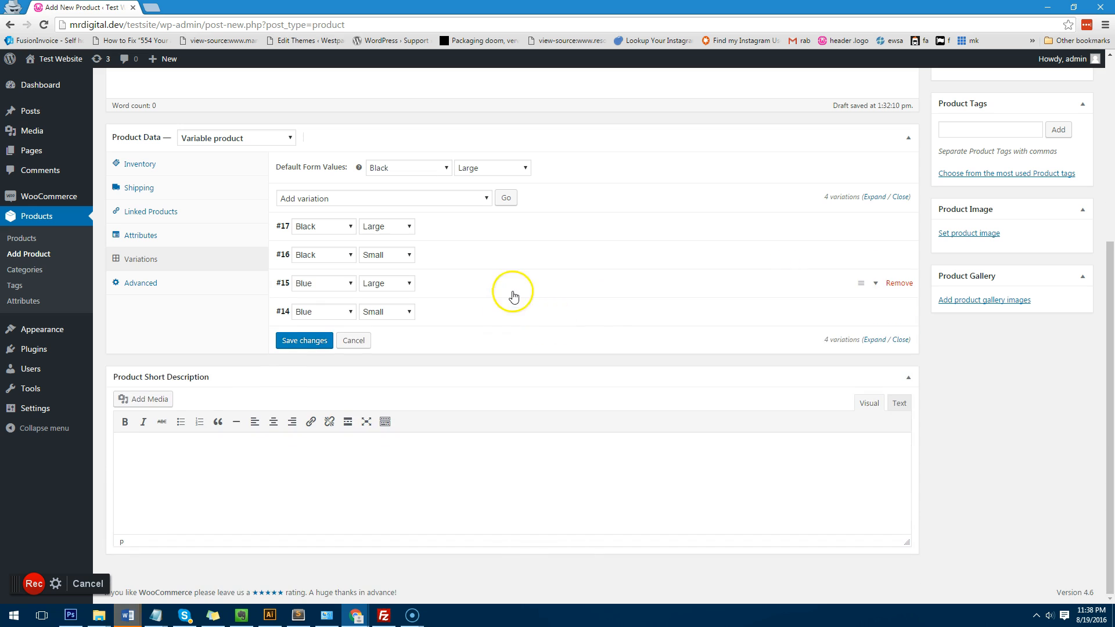
type("7")
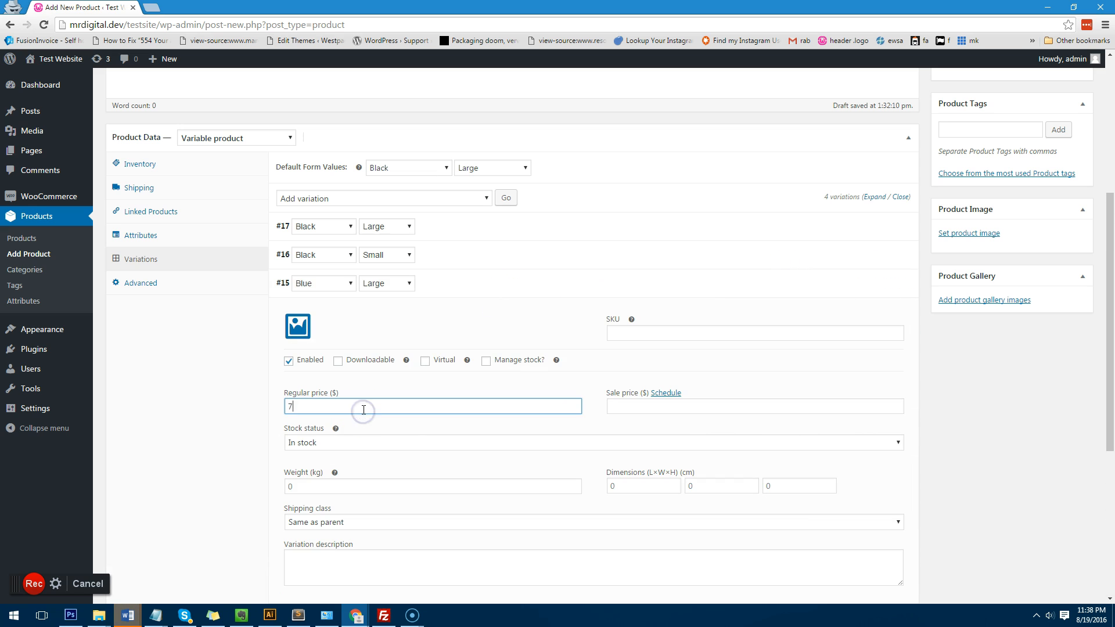
type("14525452")
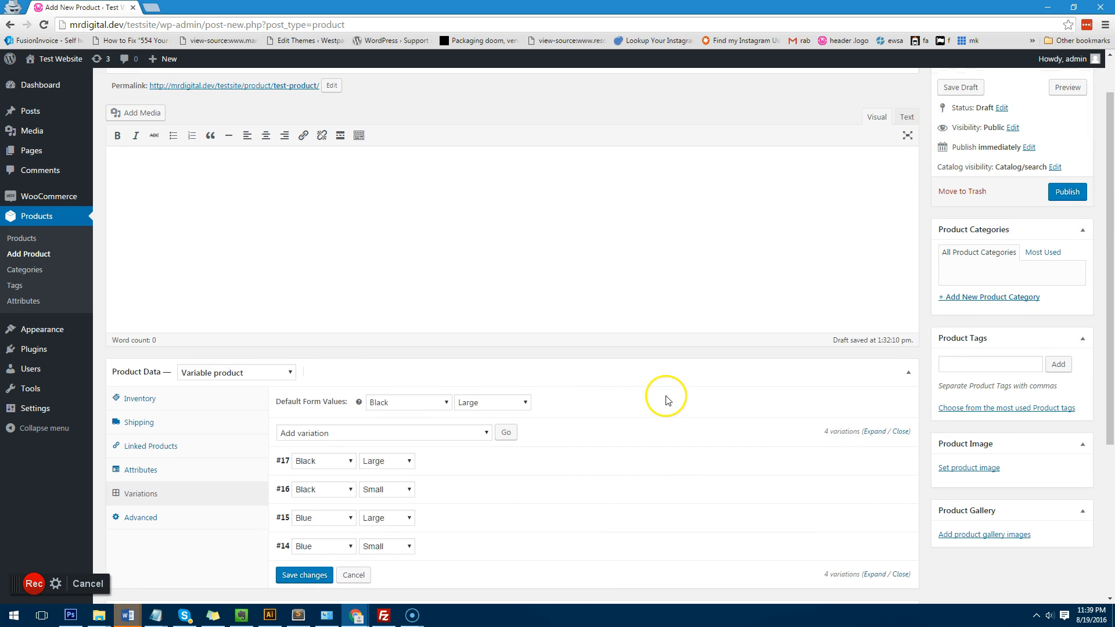
Step: Add a new product category named 'Test Products' and assign the product to it
scroll("up", 3)
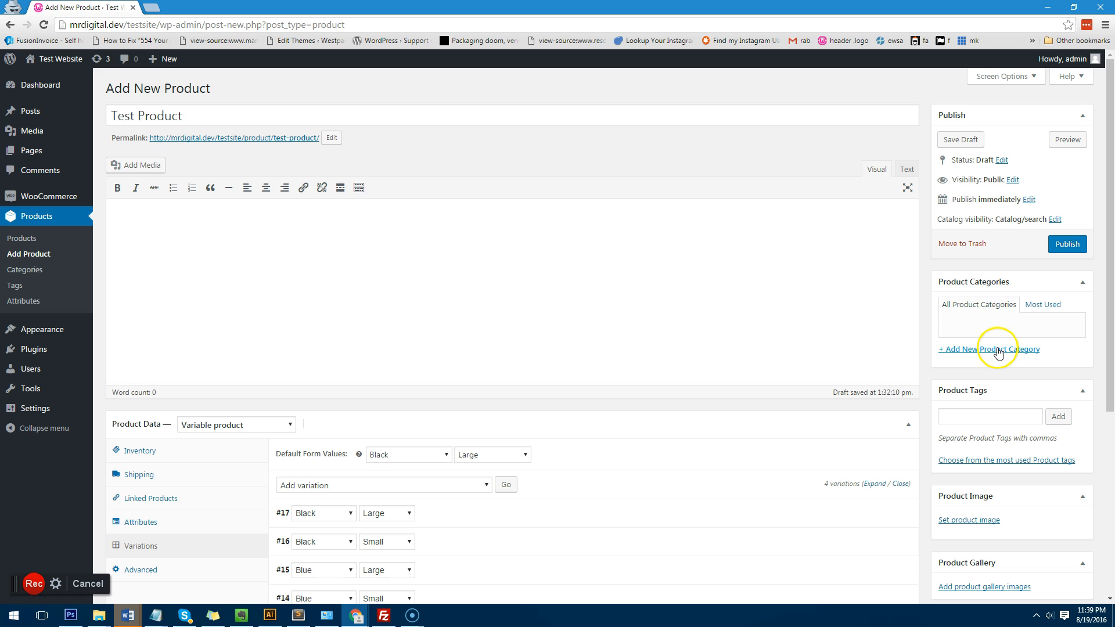
left_click(988, 349)
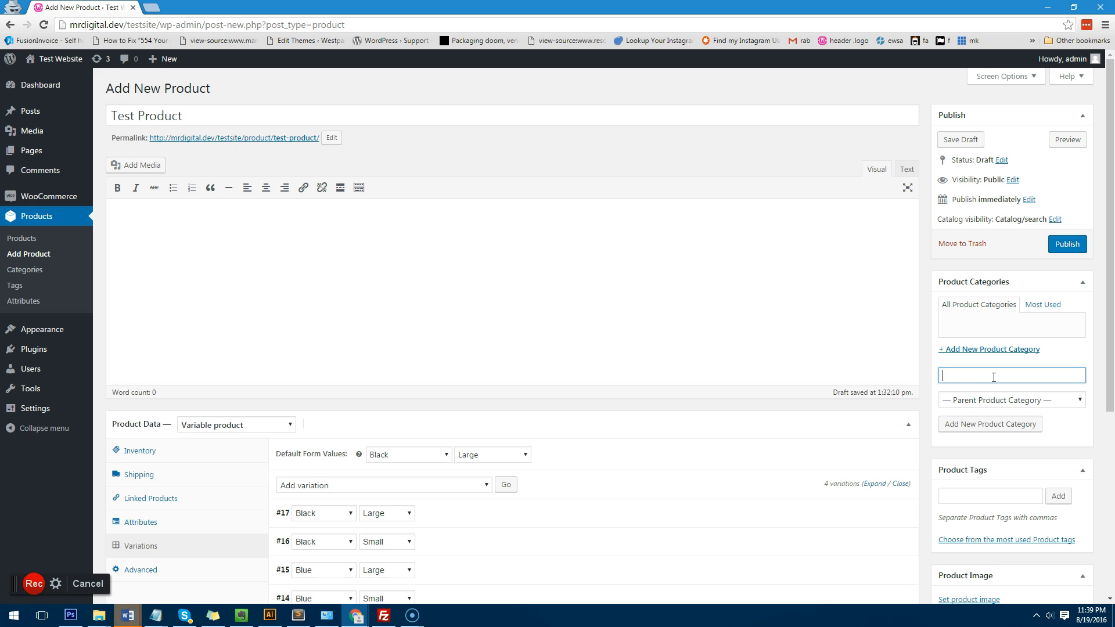
type("Test Products")
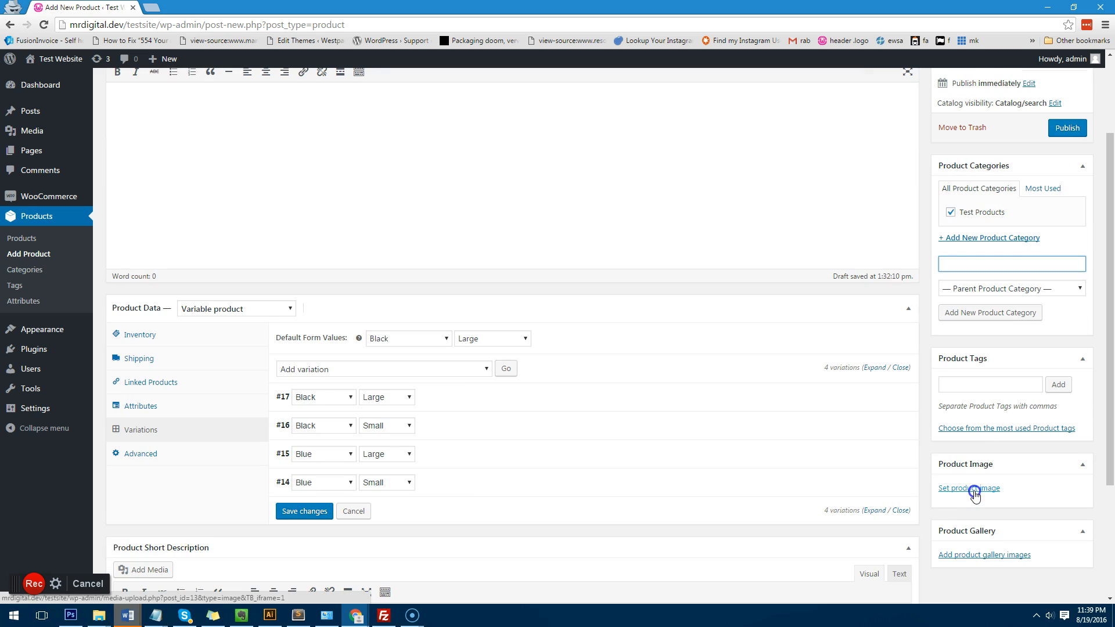
Step: Upload 4.jpg, the spiral topiary tree, and set it as the product image
left_click(968, 488)
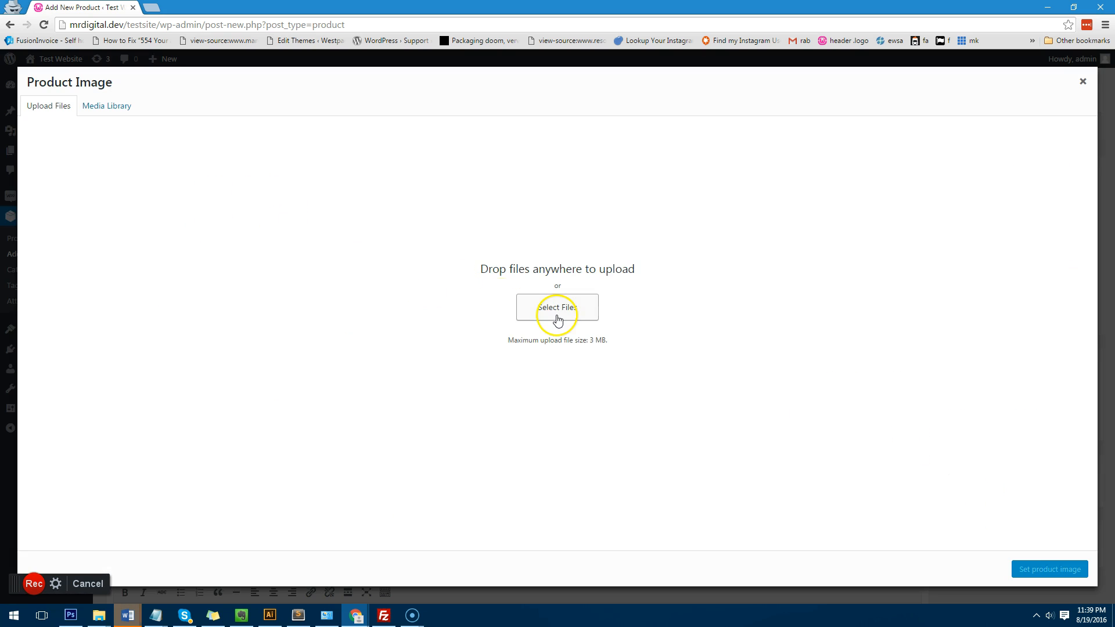
left_click(556, 308)
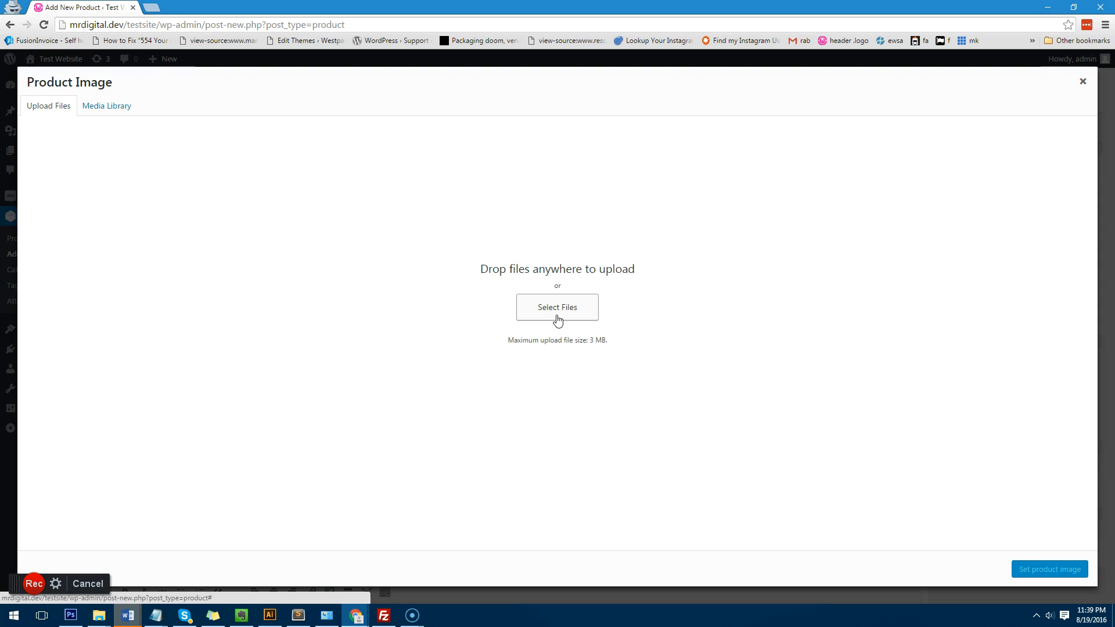
mouse_move(557, 321)
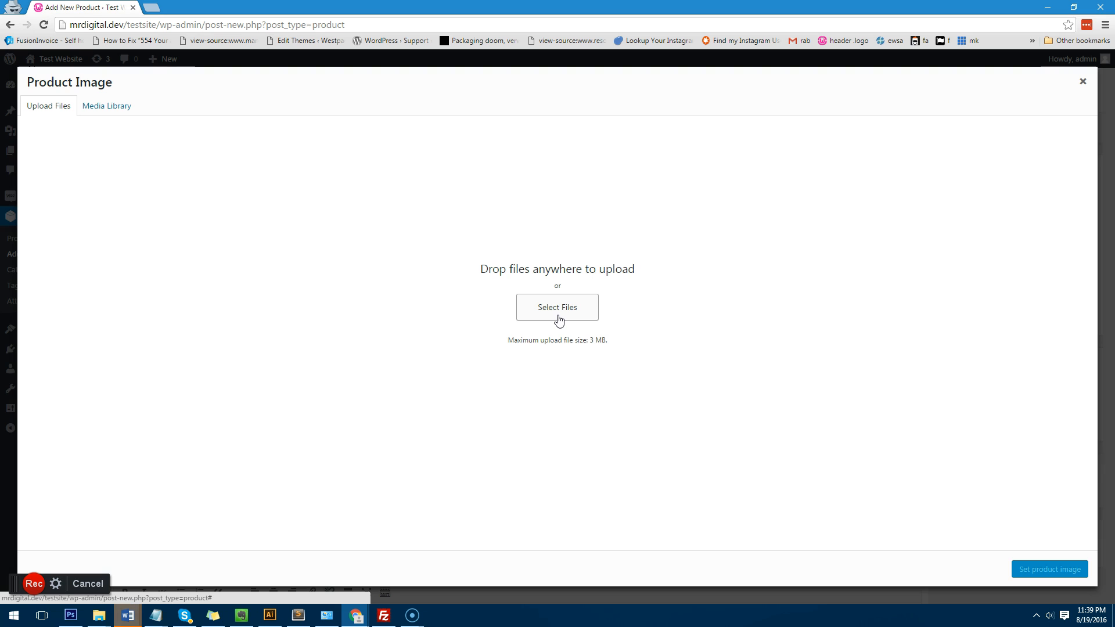
left_click(557, 307)
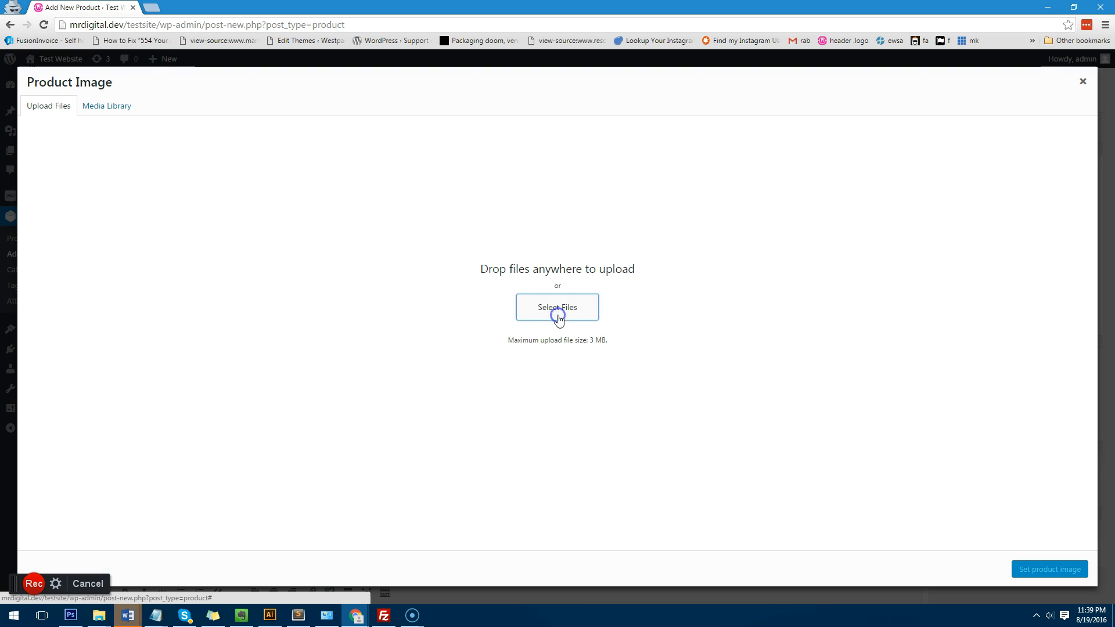
left_click(556, 307)
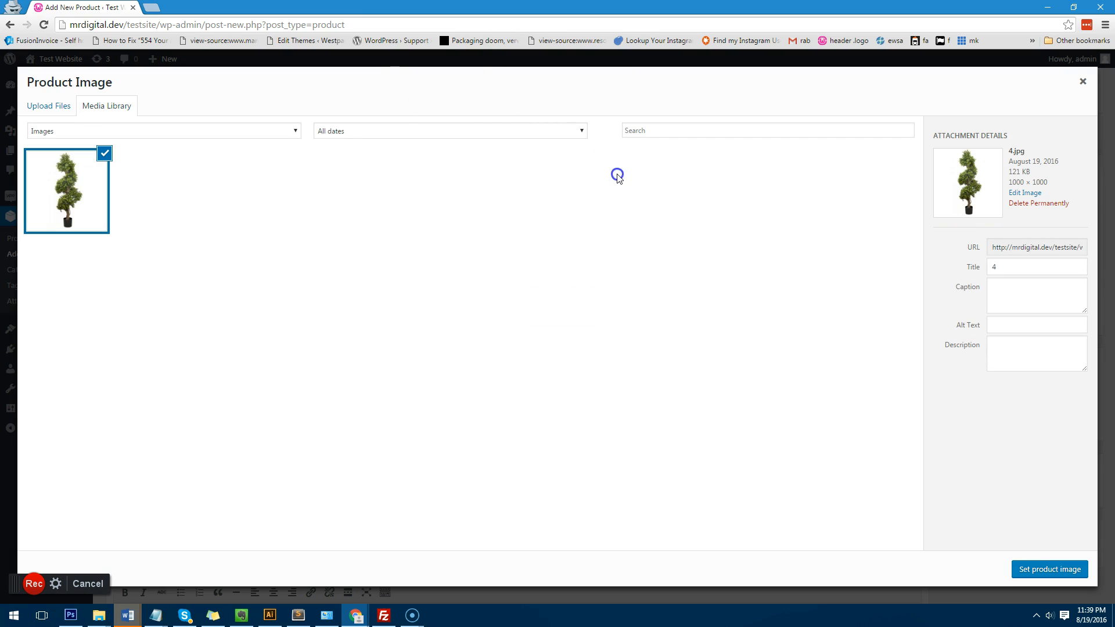
left_click(1049, 569)
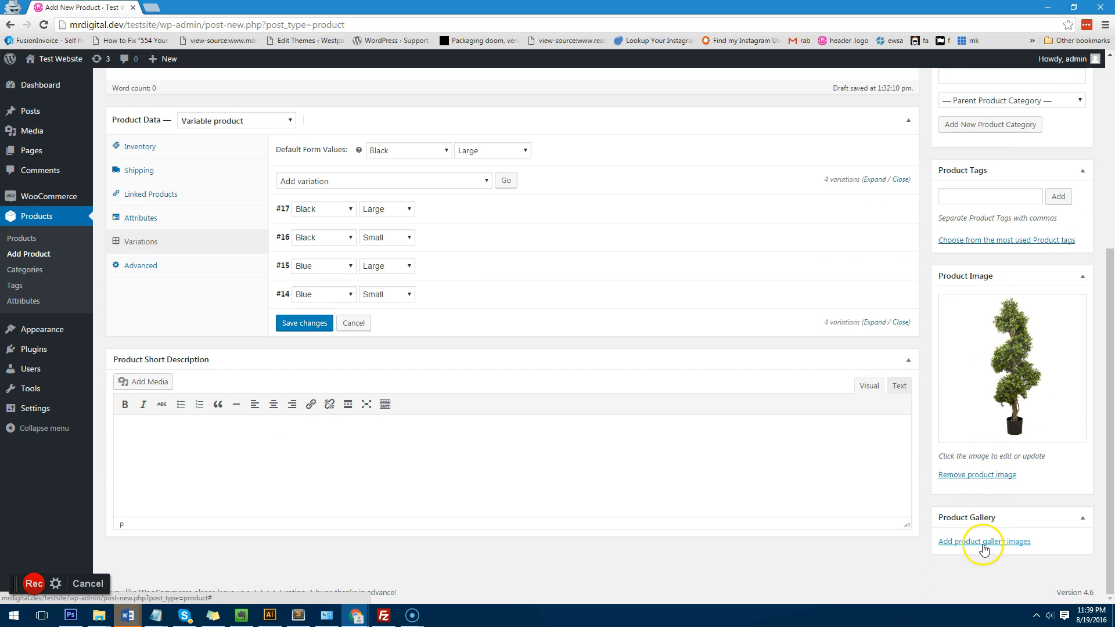
Step: Add tree pictures 2 and 3 to the product gallery, then publish and preview Test Product
left_click(984, 541)
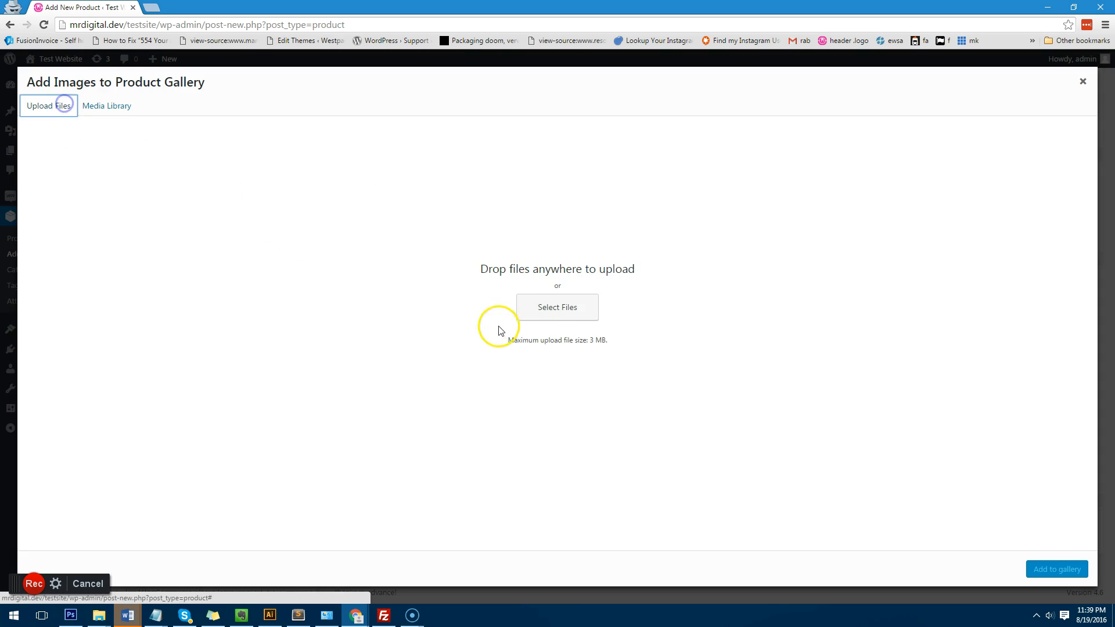
left_click(557, 307)
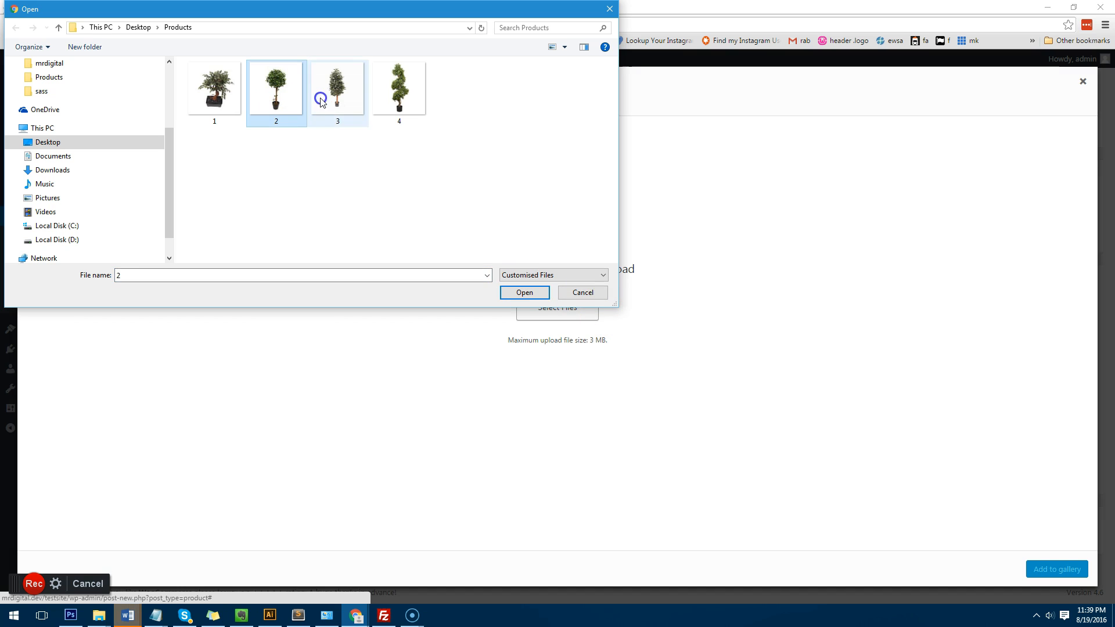
left_click(524, 292)
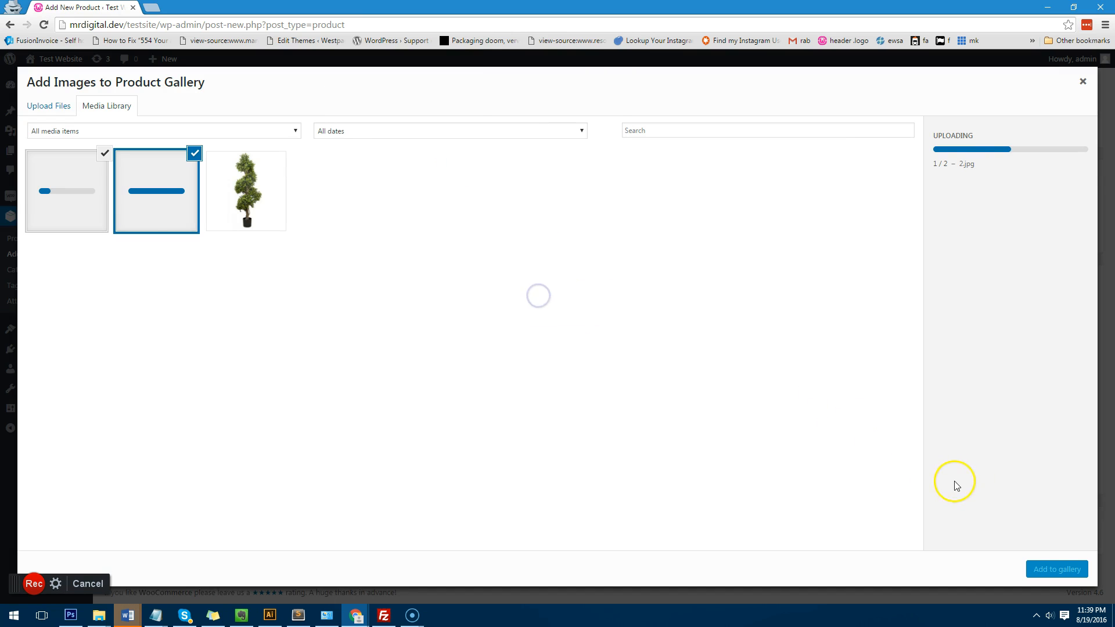
left_click(1055, 569)
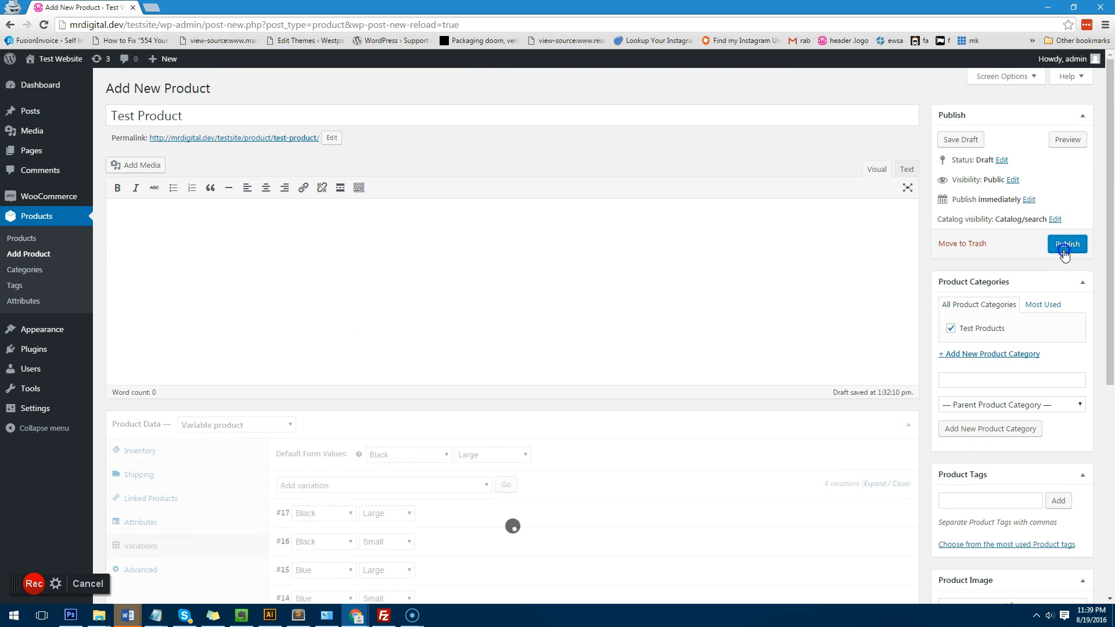
left_click(1066, 244)
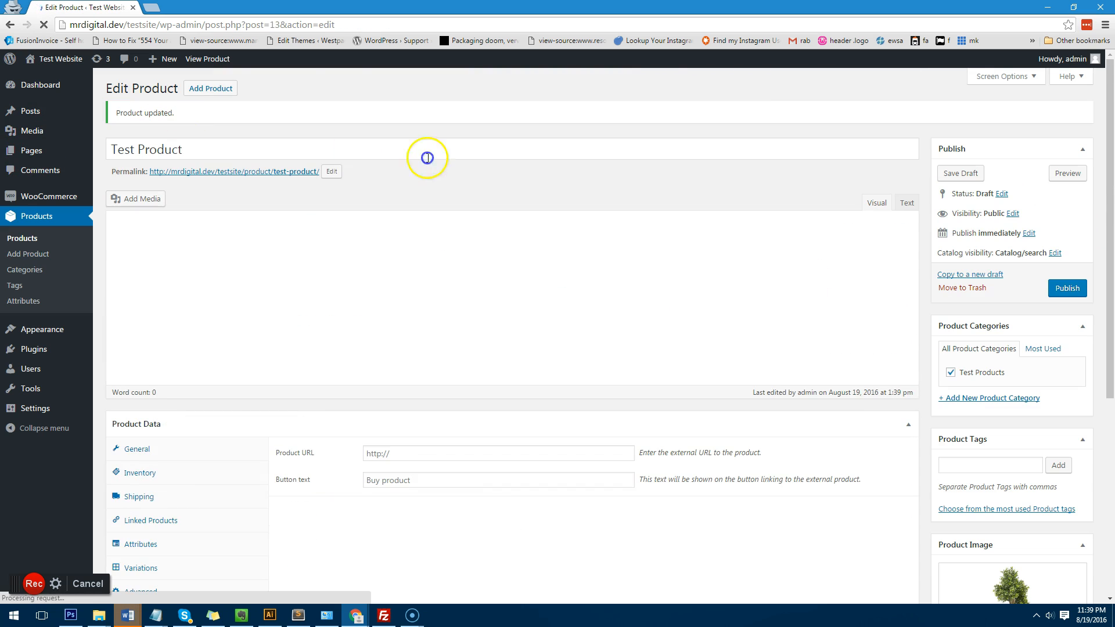
left_click(1066, 173)
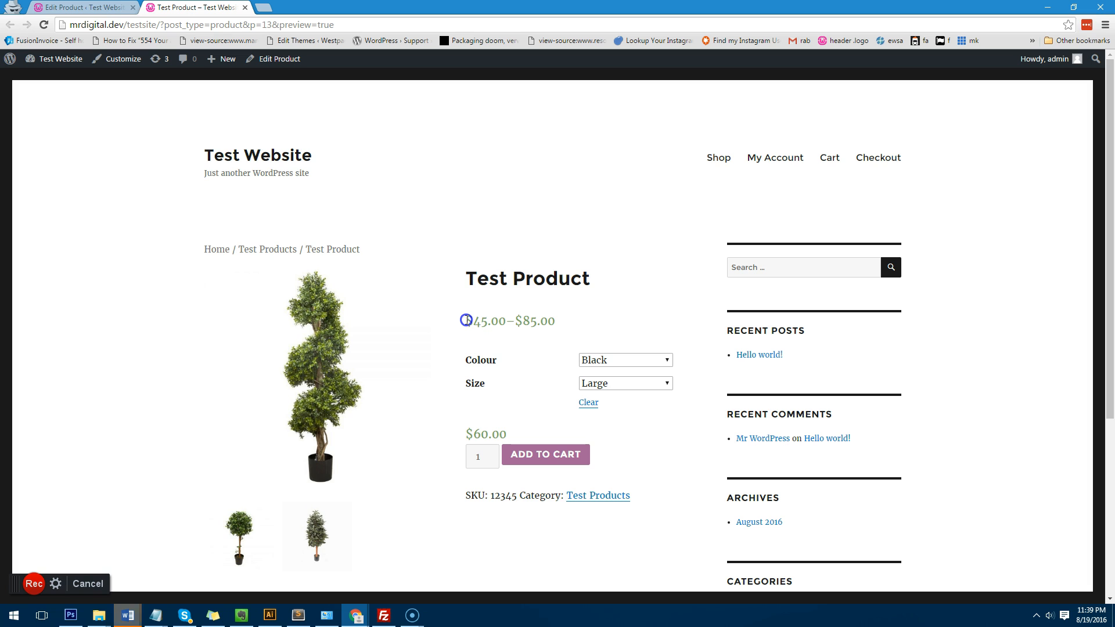
Step: On the preview, select Blue colour and Small size to check their price
scroll("down", 3)
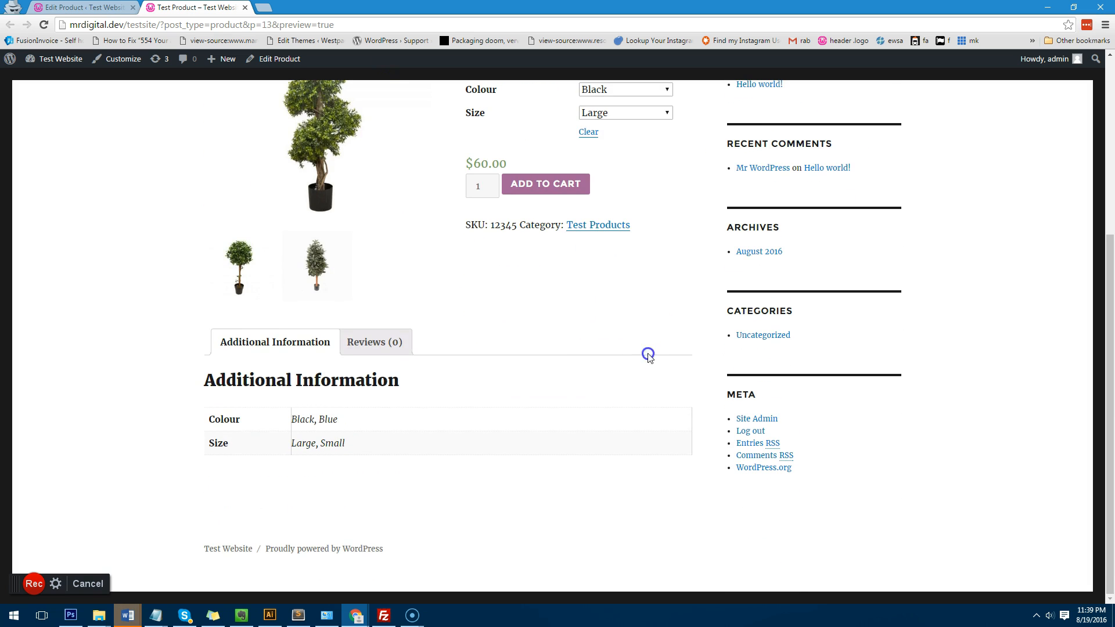
scroll("up", 3)
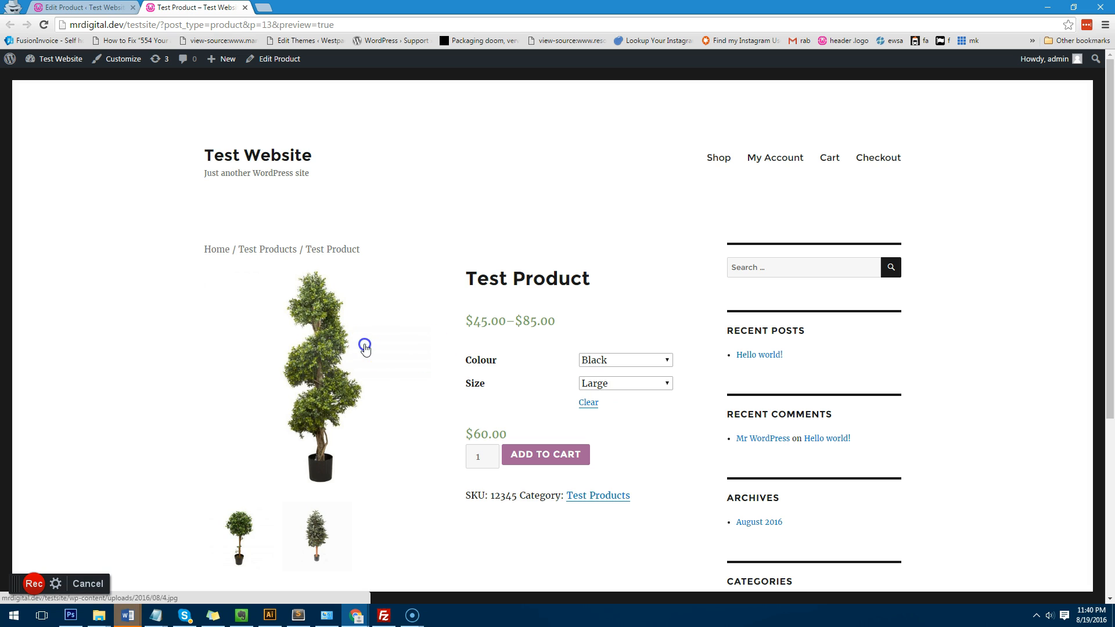
left_click(624, 359)
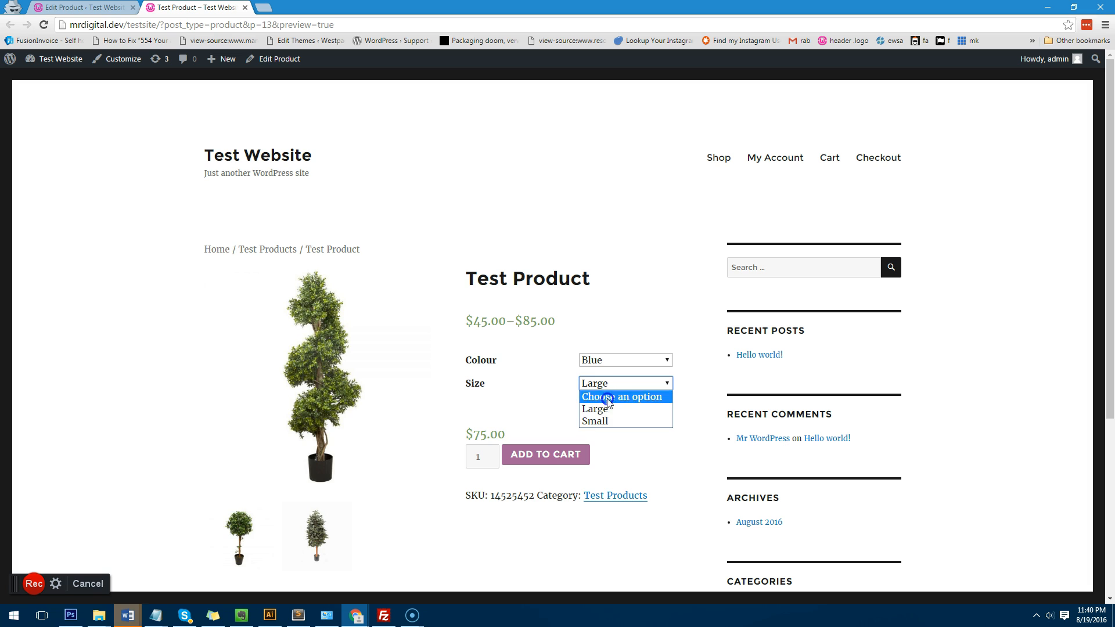
left_click(595, 421)
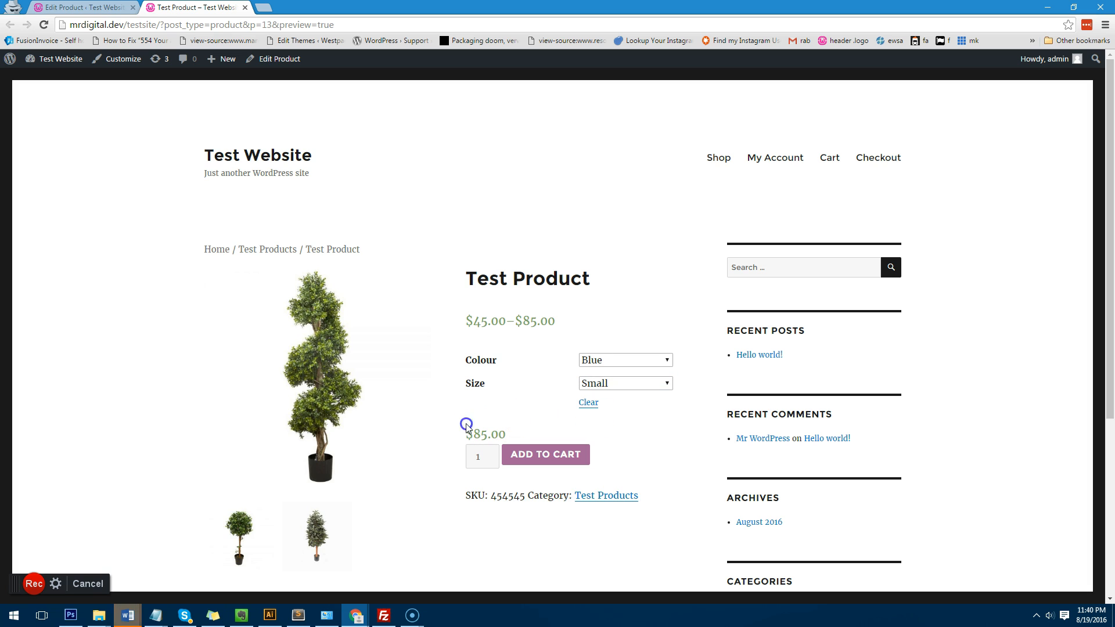
Step: Choose Black colour and Large size and add the tree to the cart
left_click(624, 360)
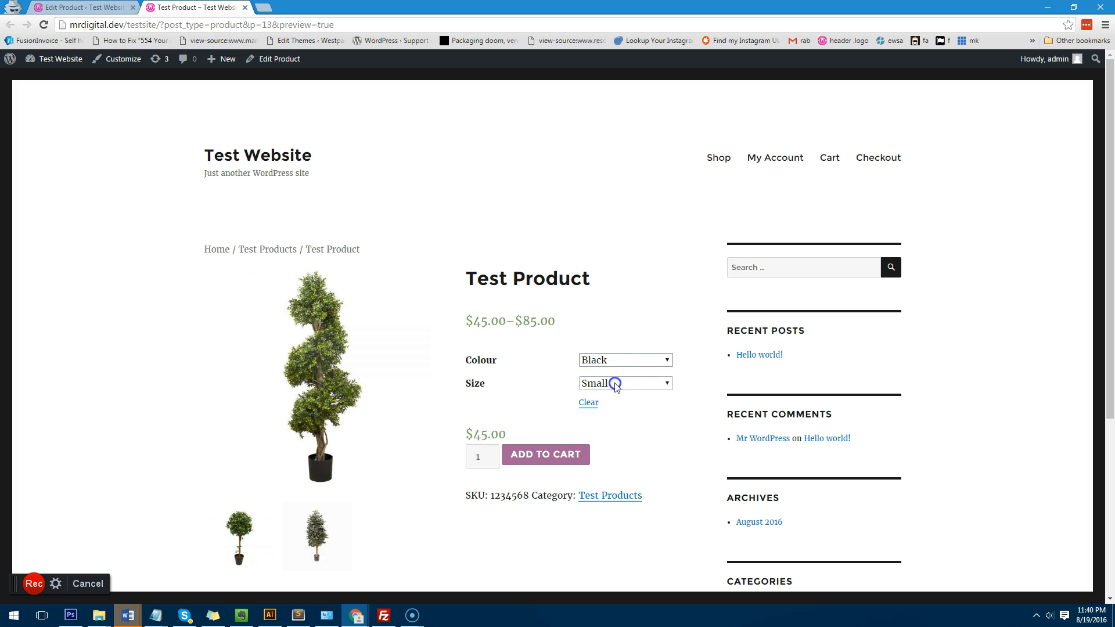
left_click(625, 383)
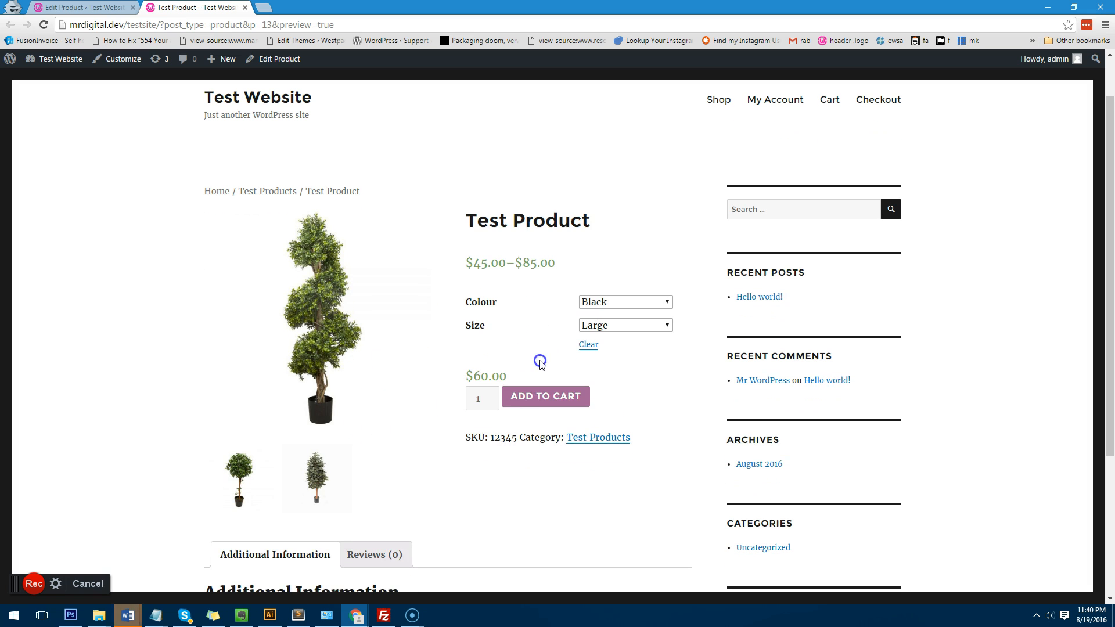
left_click(546, 396)
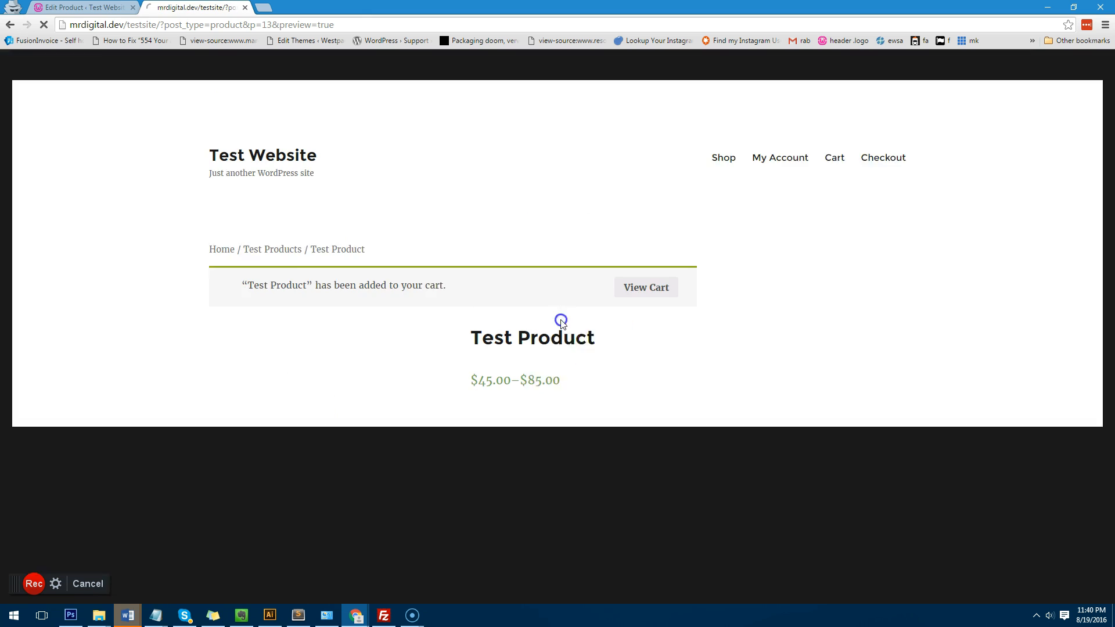
Step: View the cart from the added-to-cart notice to confirm Black, Large Test Product
left_click(644, 287)
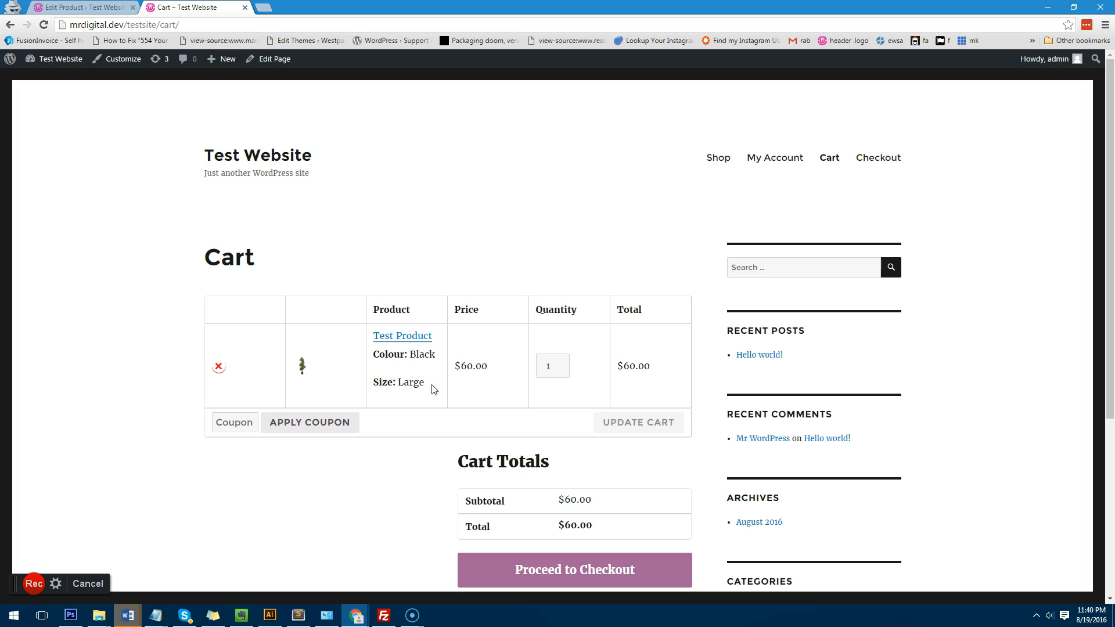
mouse_move(428, 397)
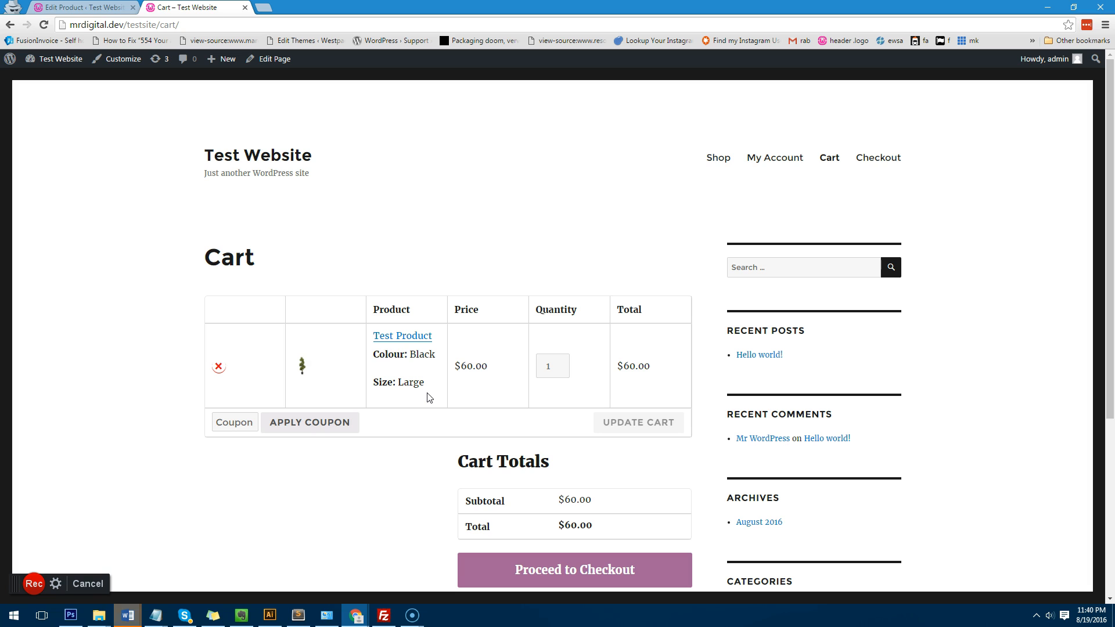